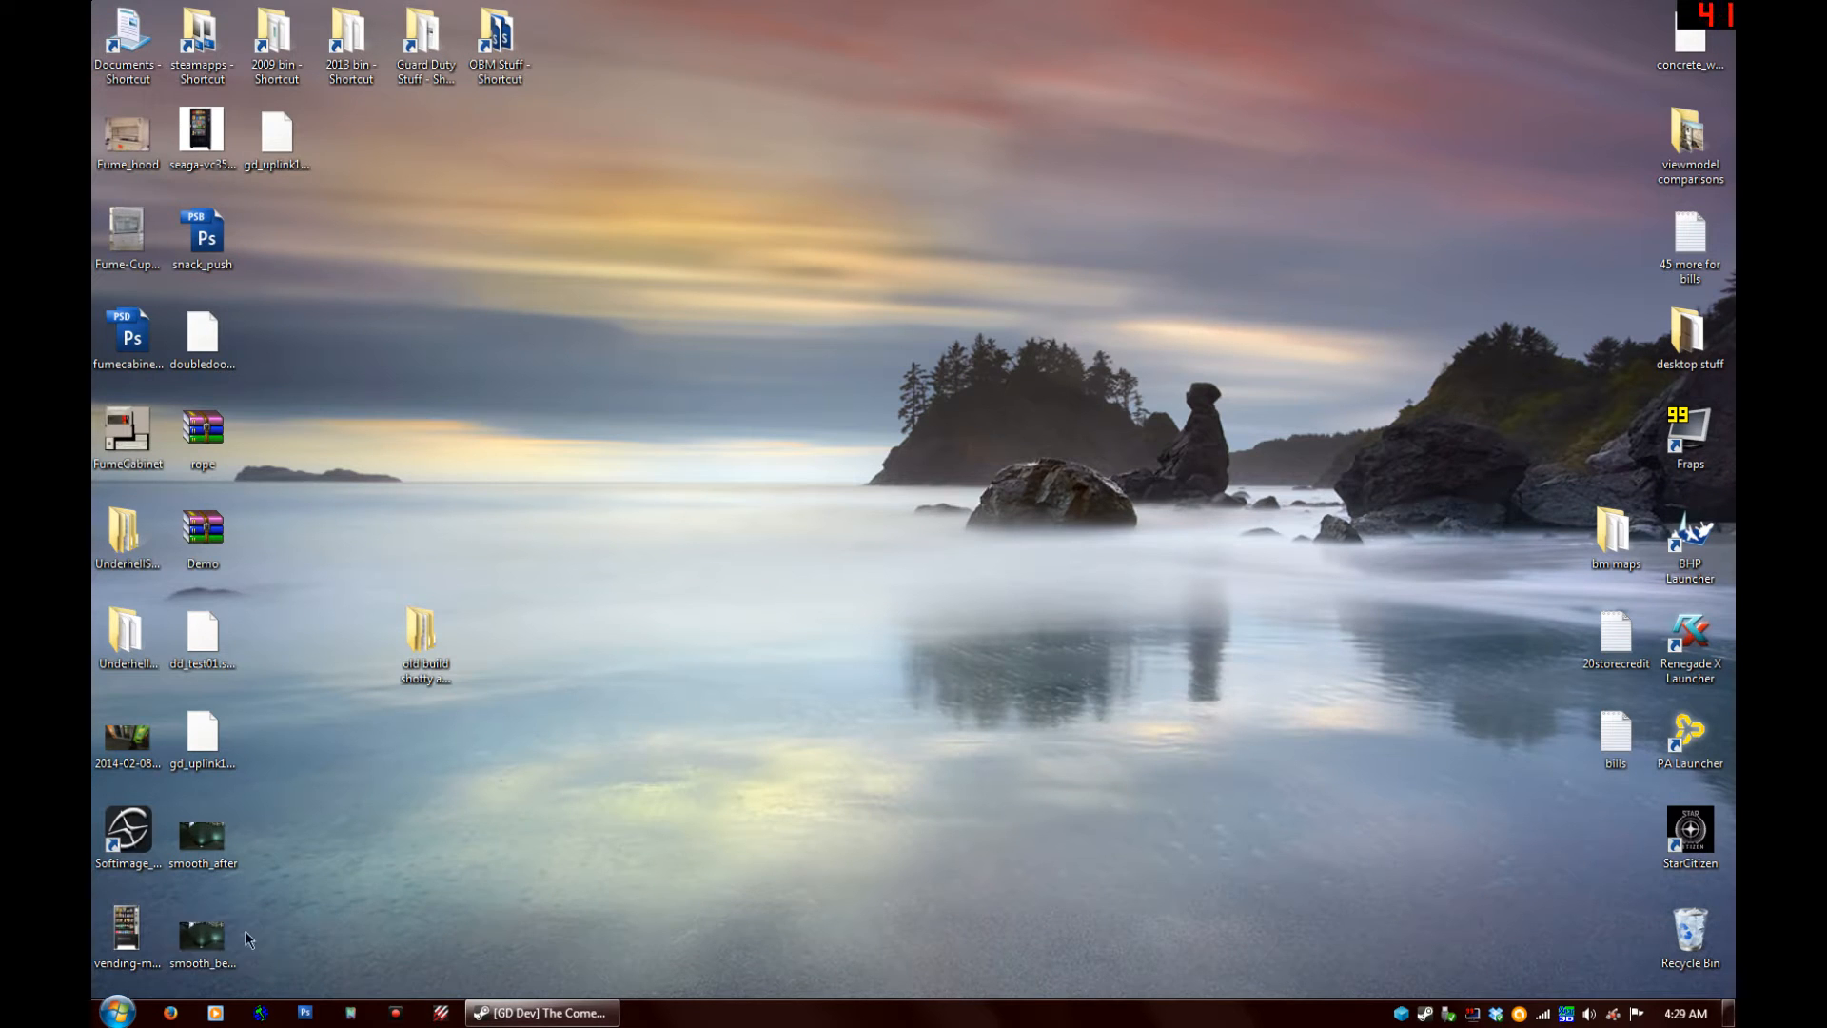
# Launch Hammer from the desktop shortcut and confirm the selected game configuration
pyautogui.doubleClick(200, 933)
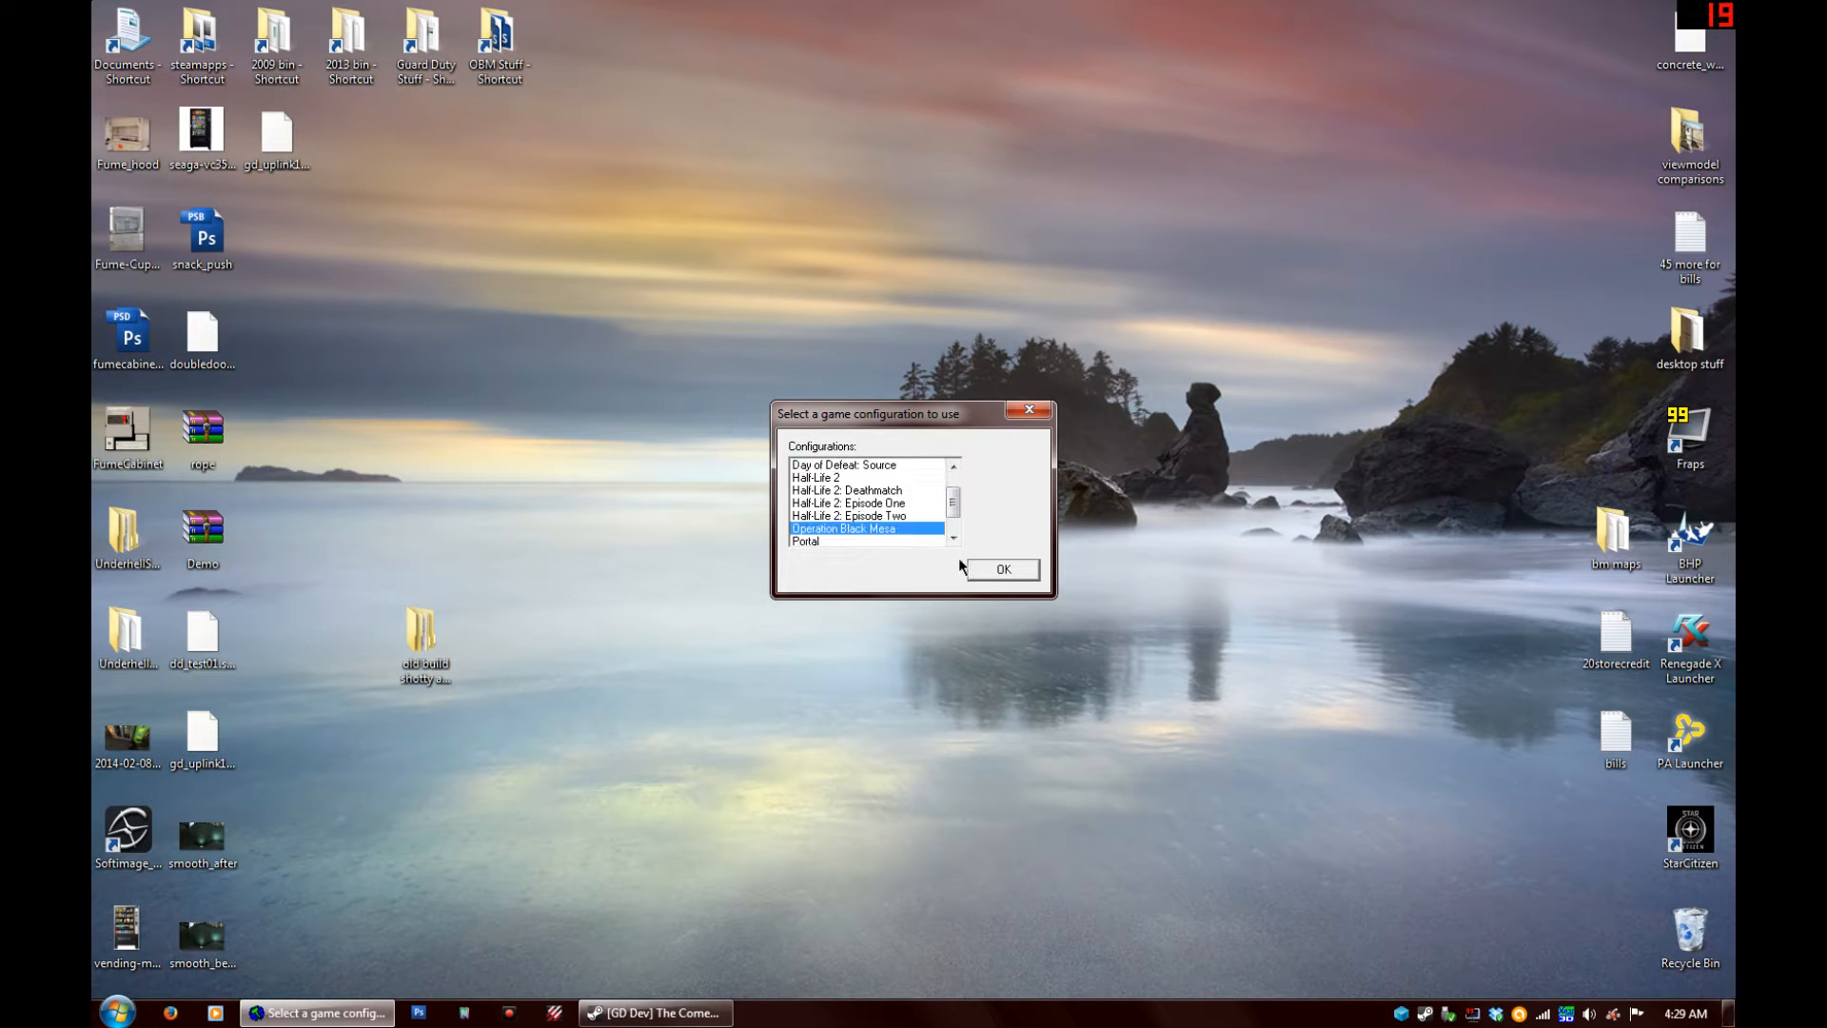
pyautogui.click(999, 569)
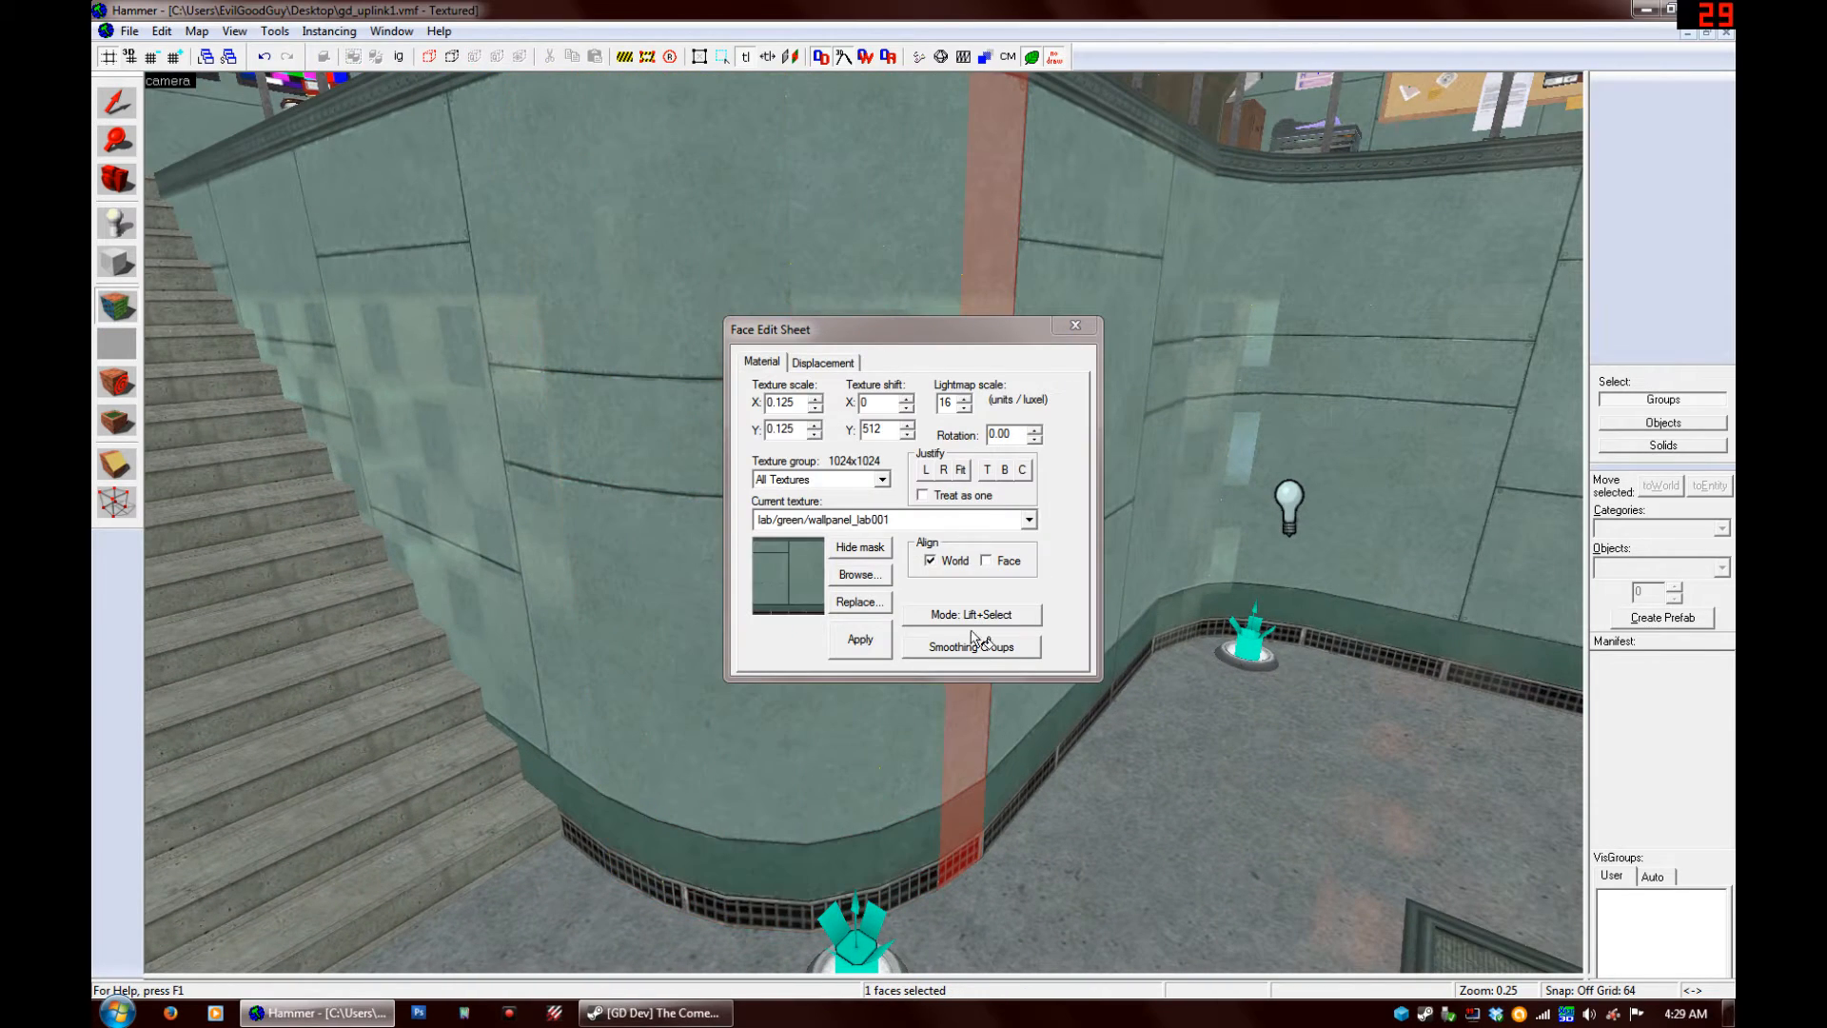
# Show the Smoothing Groups table and add a second curved-wall strip to the face selection
pyautogui.click(971, 648)
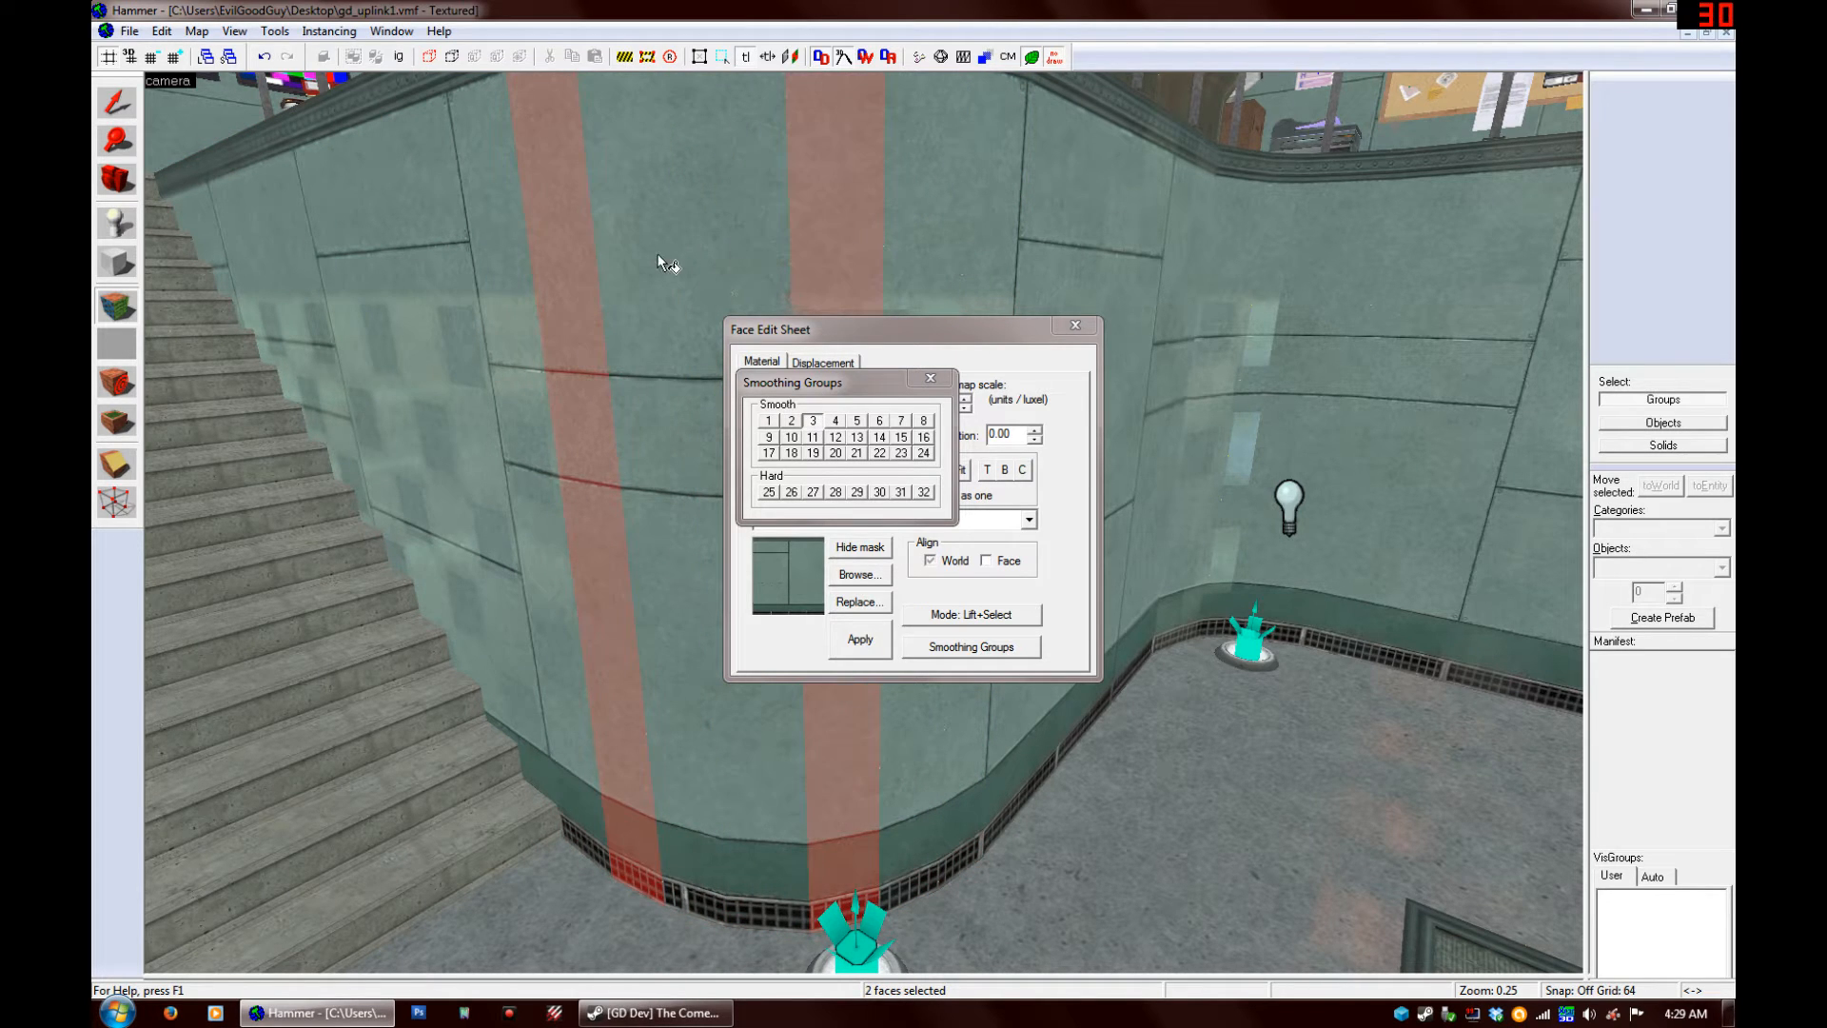
pyautogui.click(1074, 326)
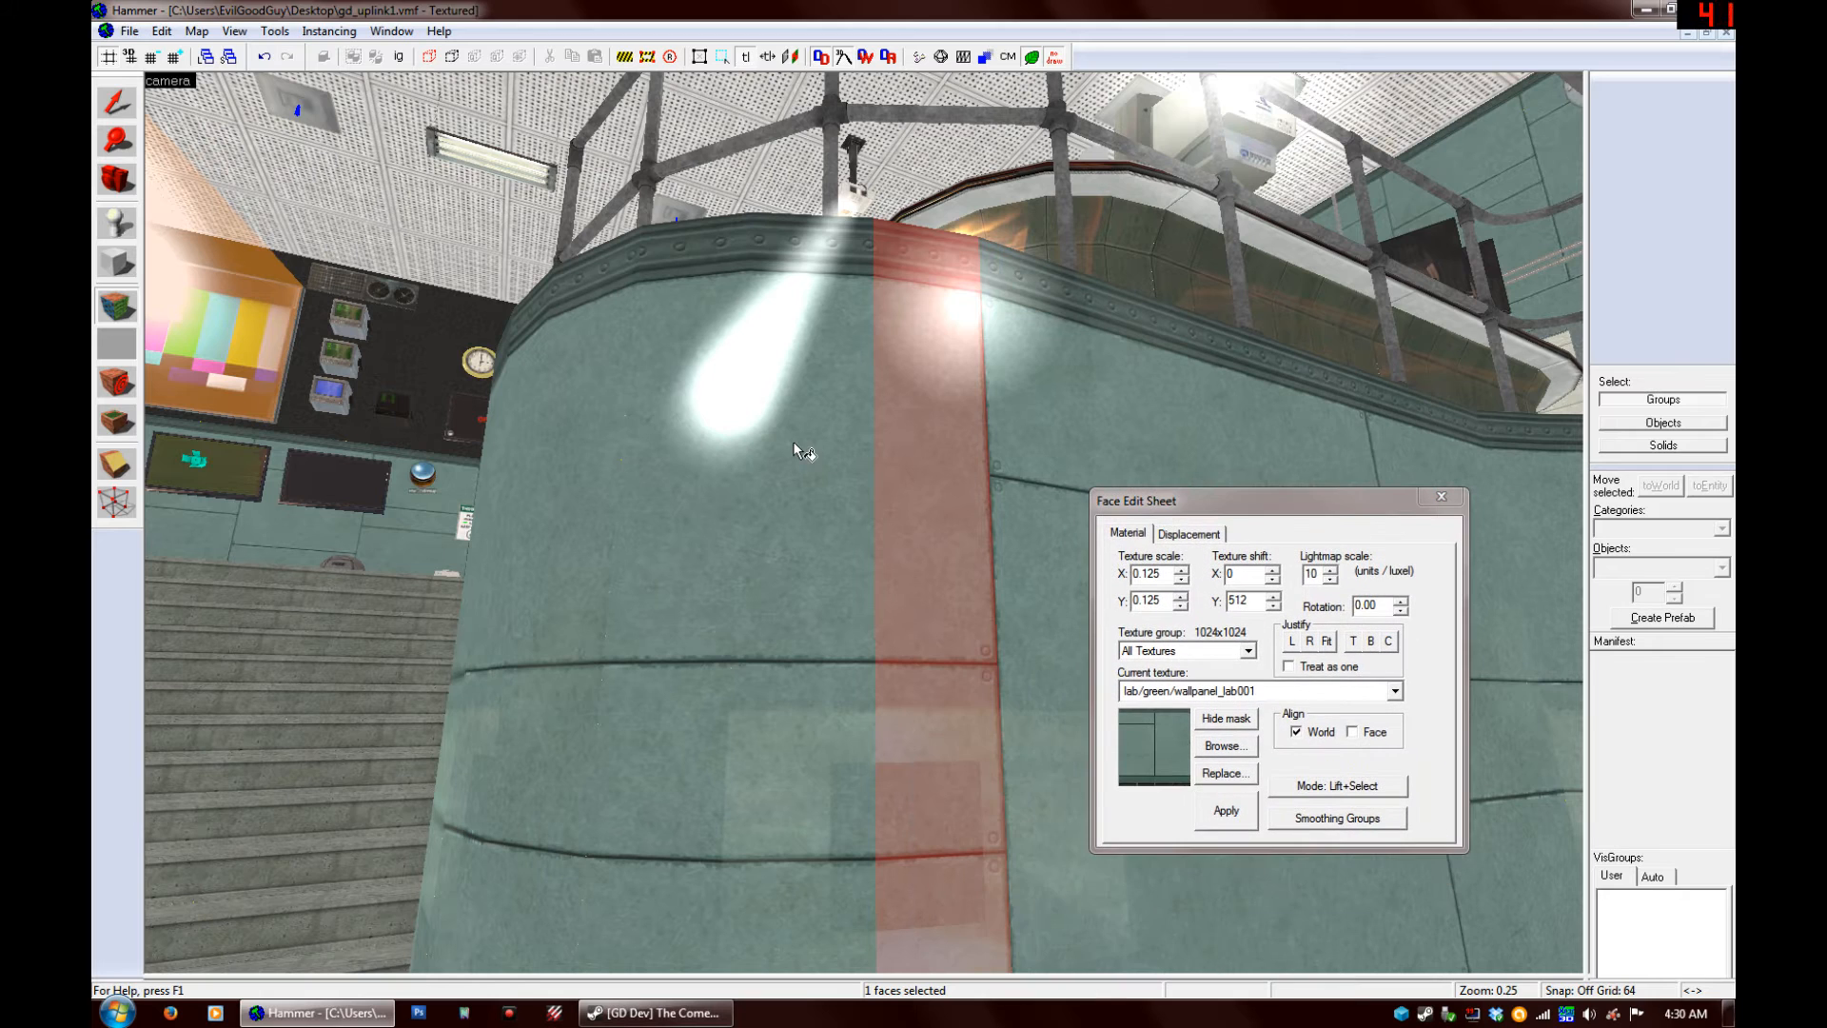
pyautogui.moveTo(879, 554)
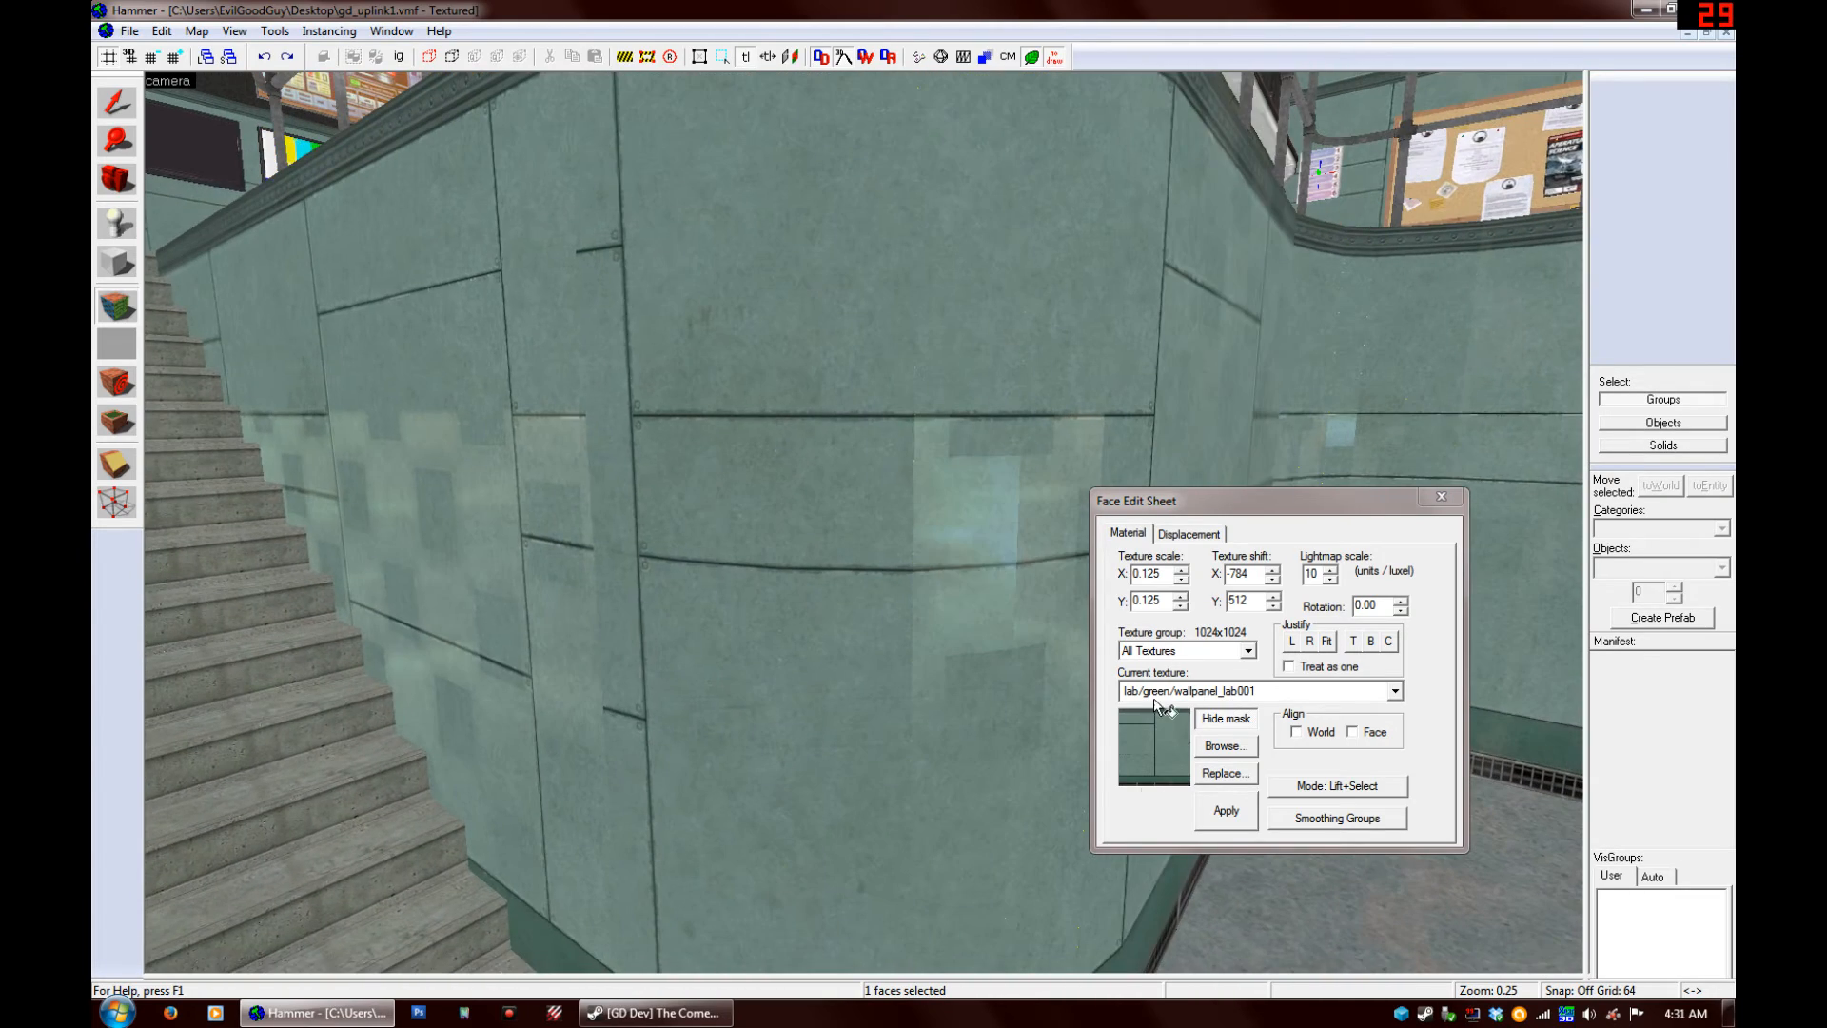
pyautogui.moveTo(982, 495)
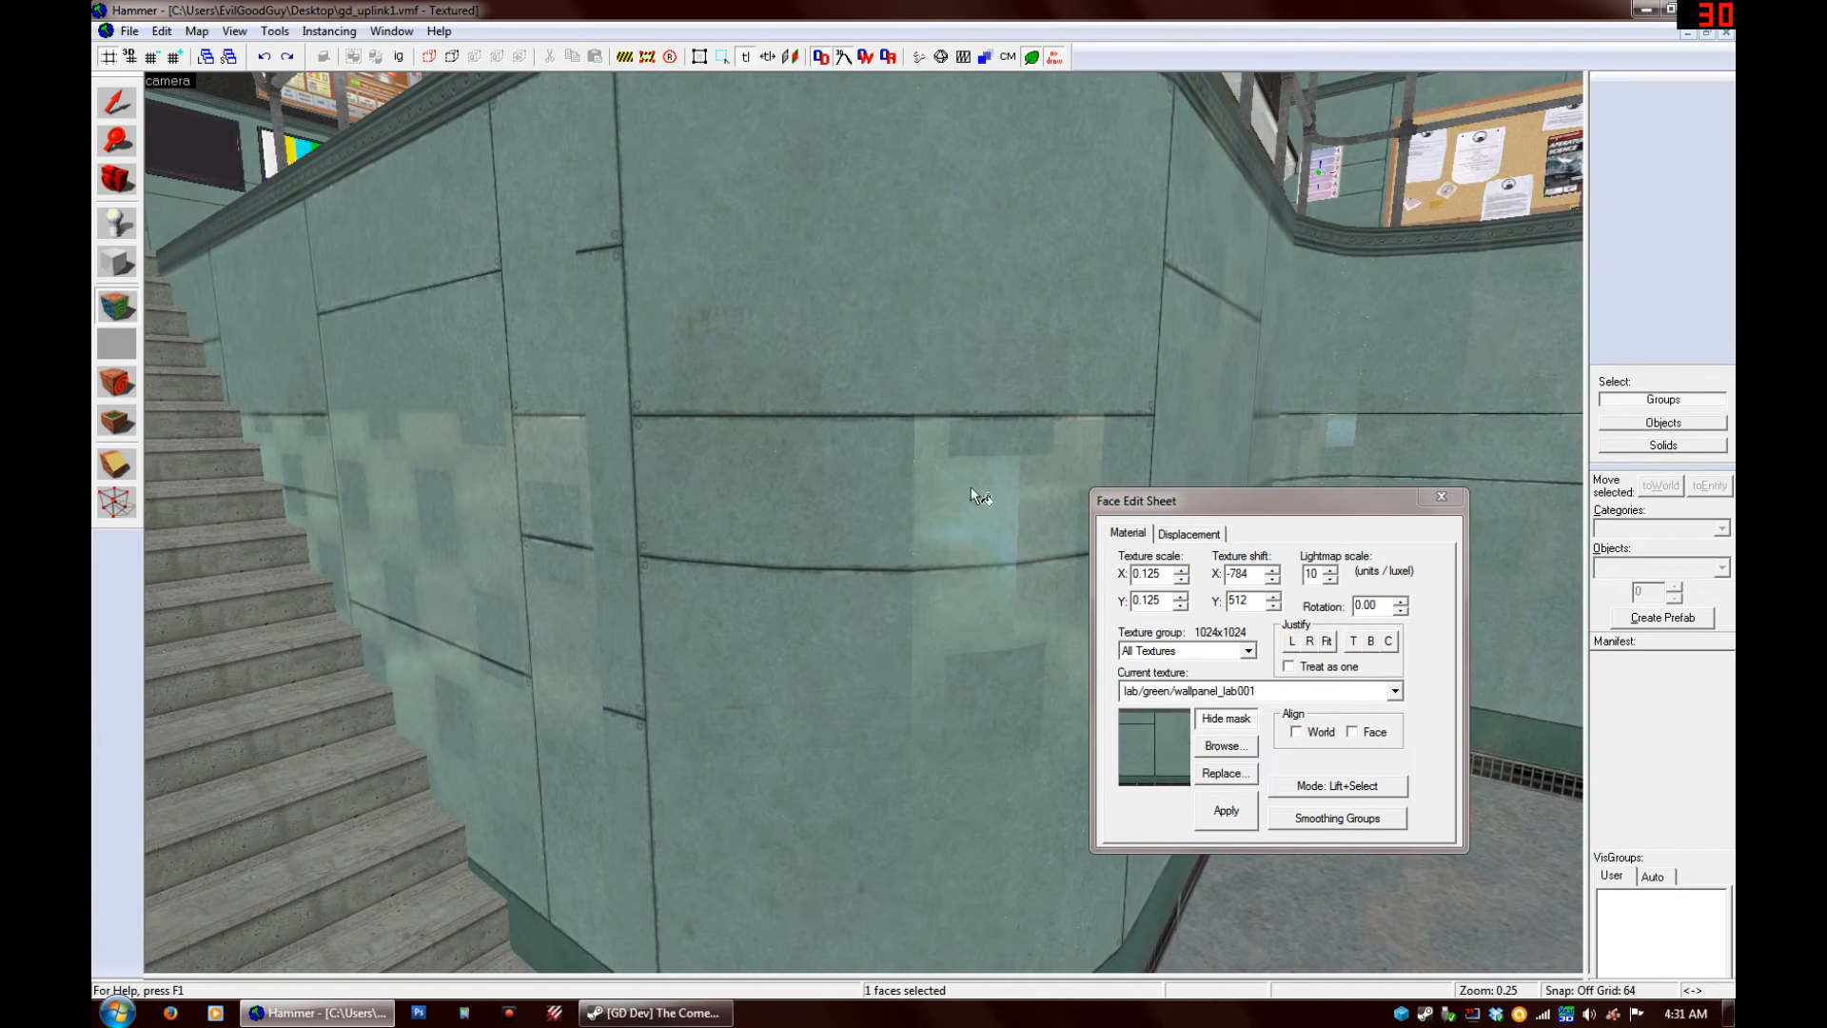
# Left-justify the wallpanel texture on a curved face and apply an X scale near 0.138
pyautogui.click(1296, 731)
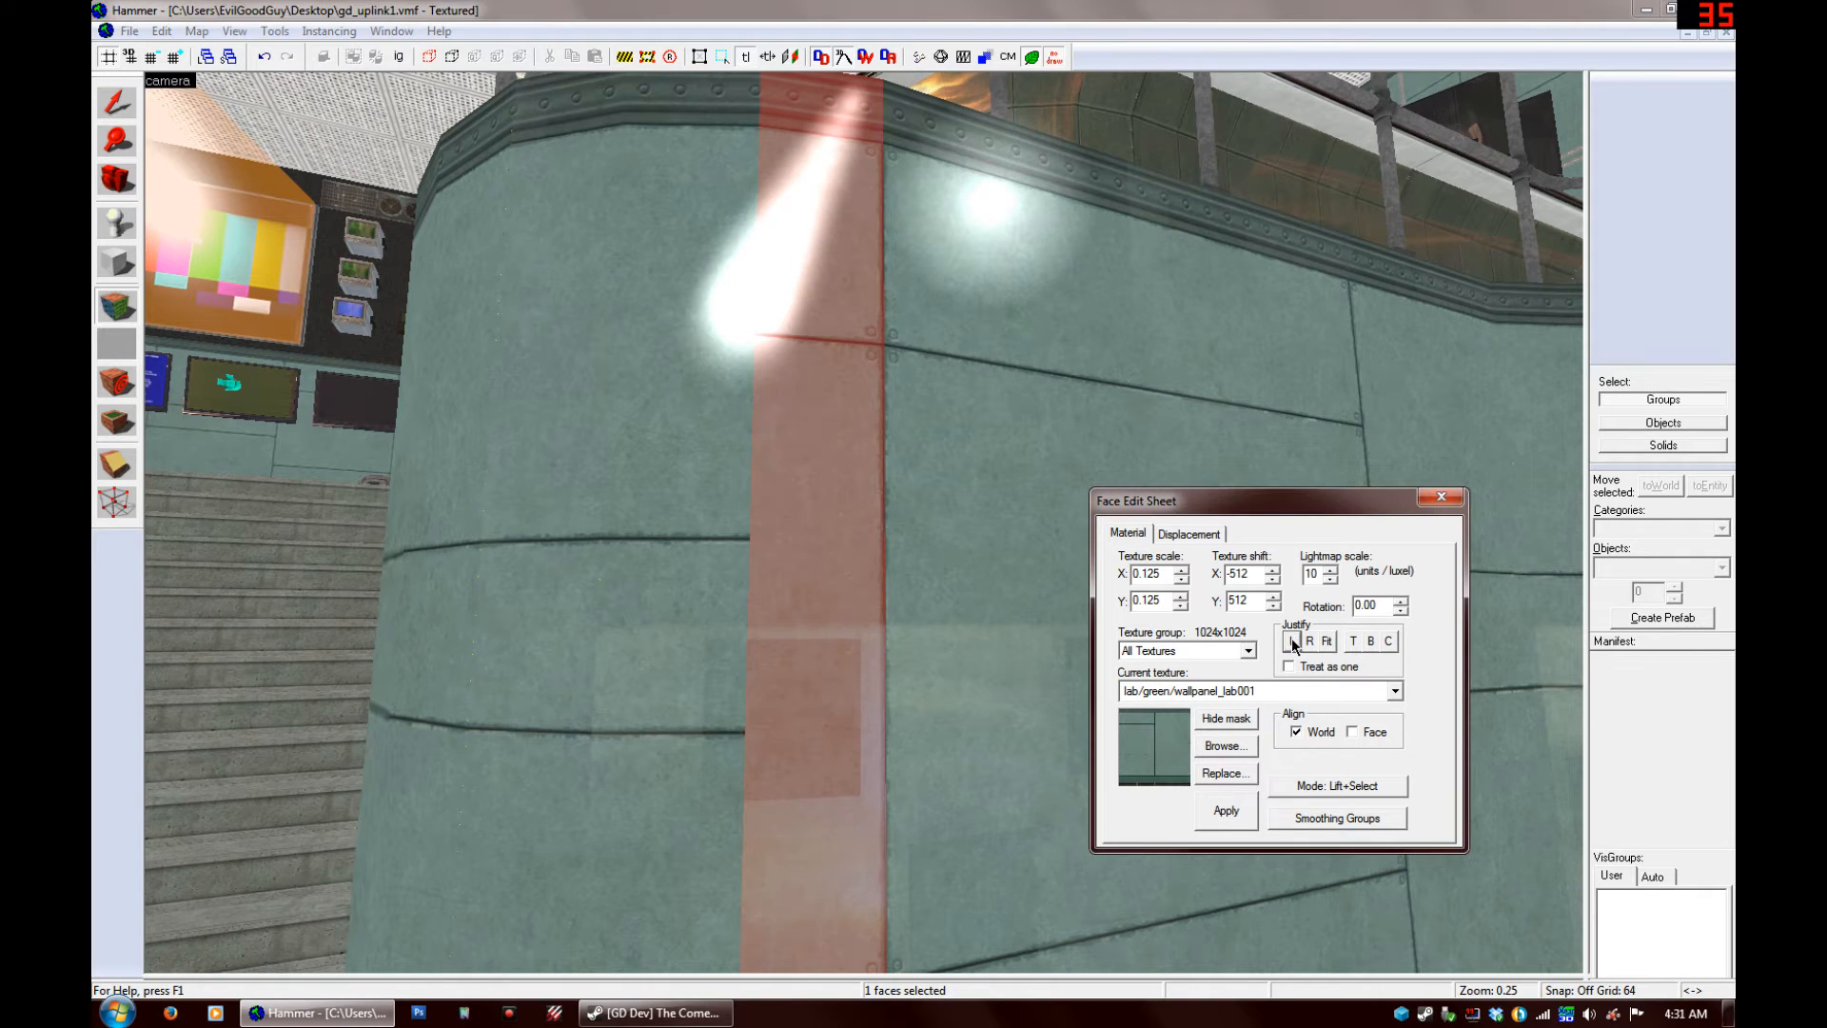
pyautogui.click(1294, 641)
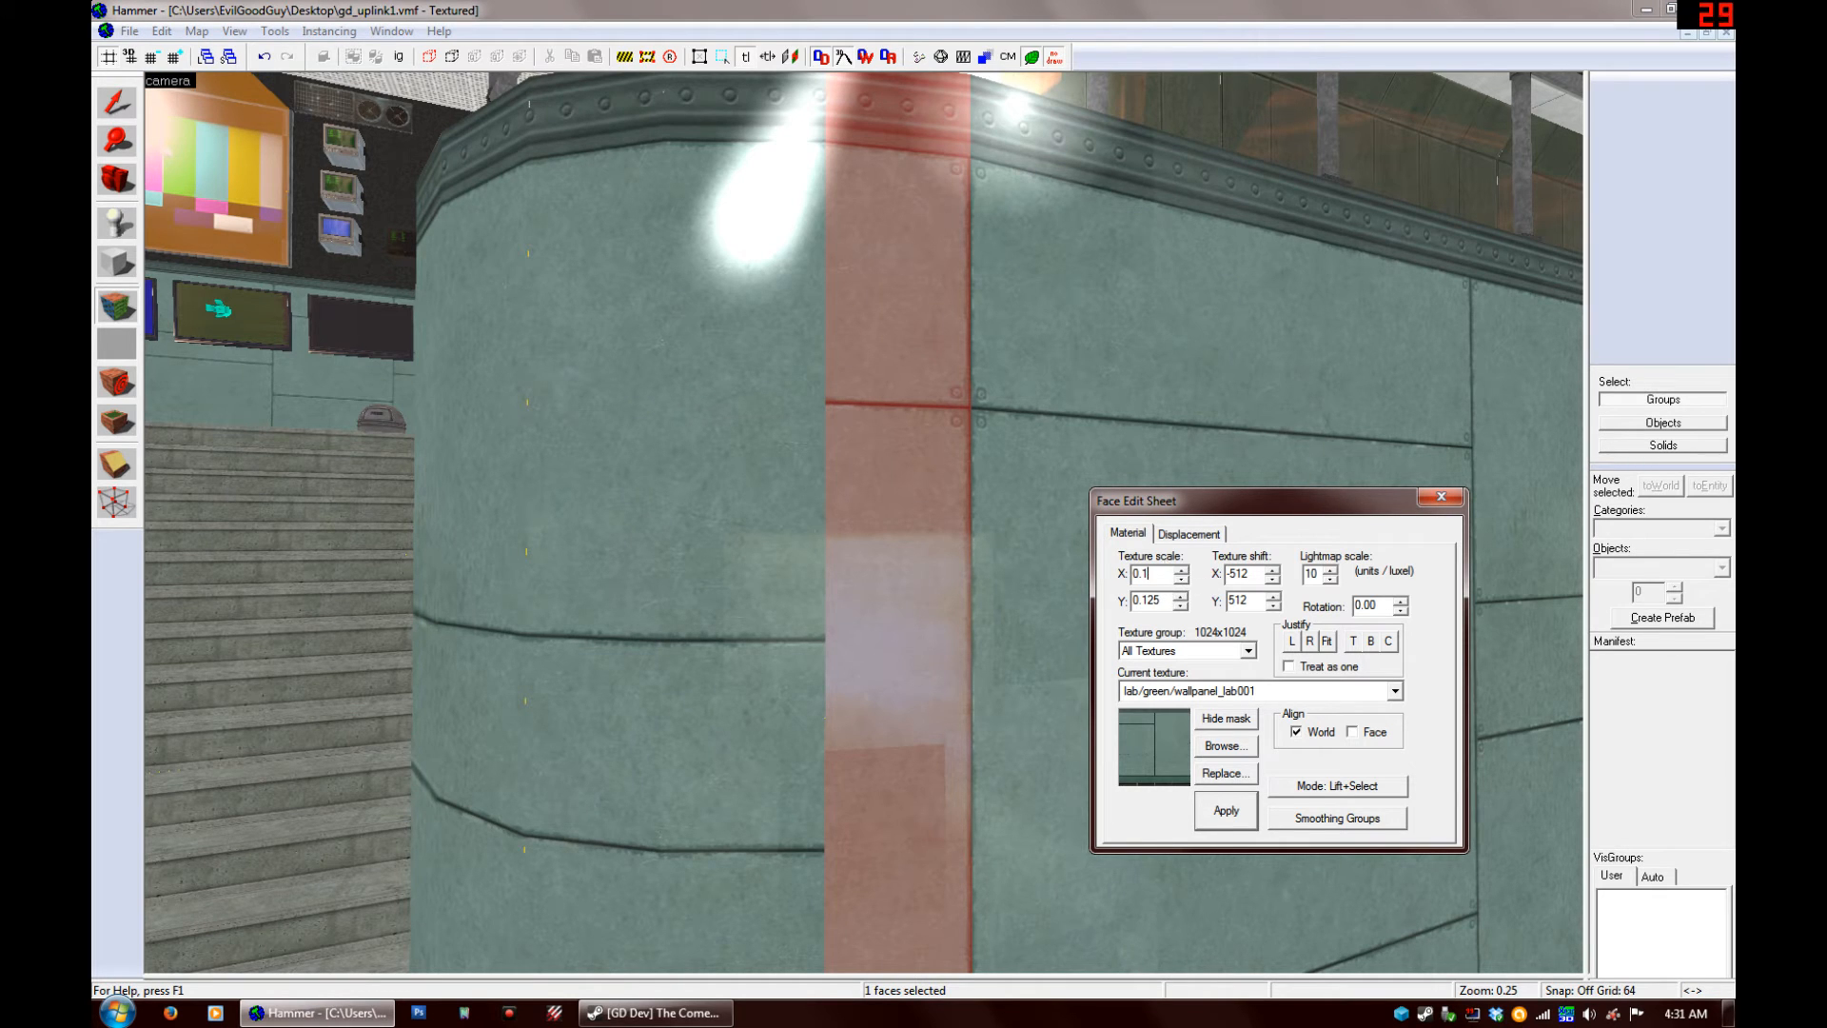
pyautogui.write('0.13')
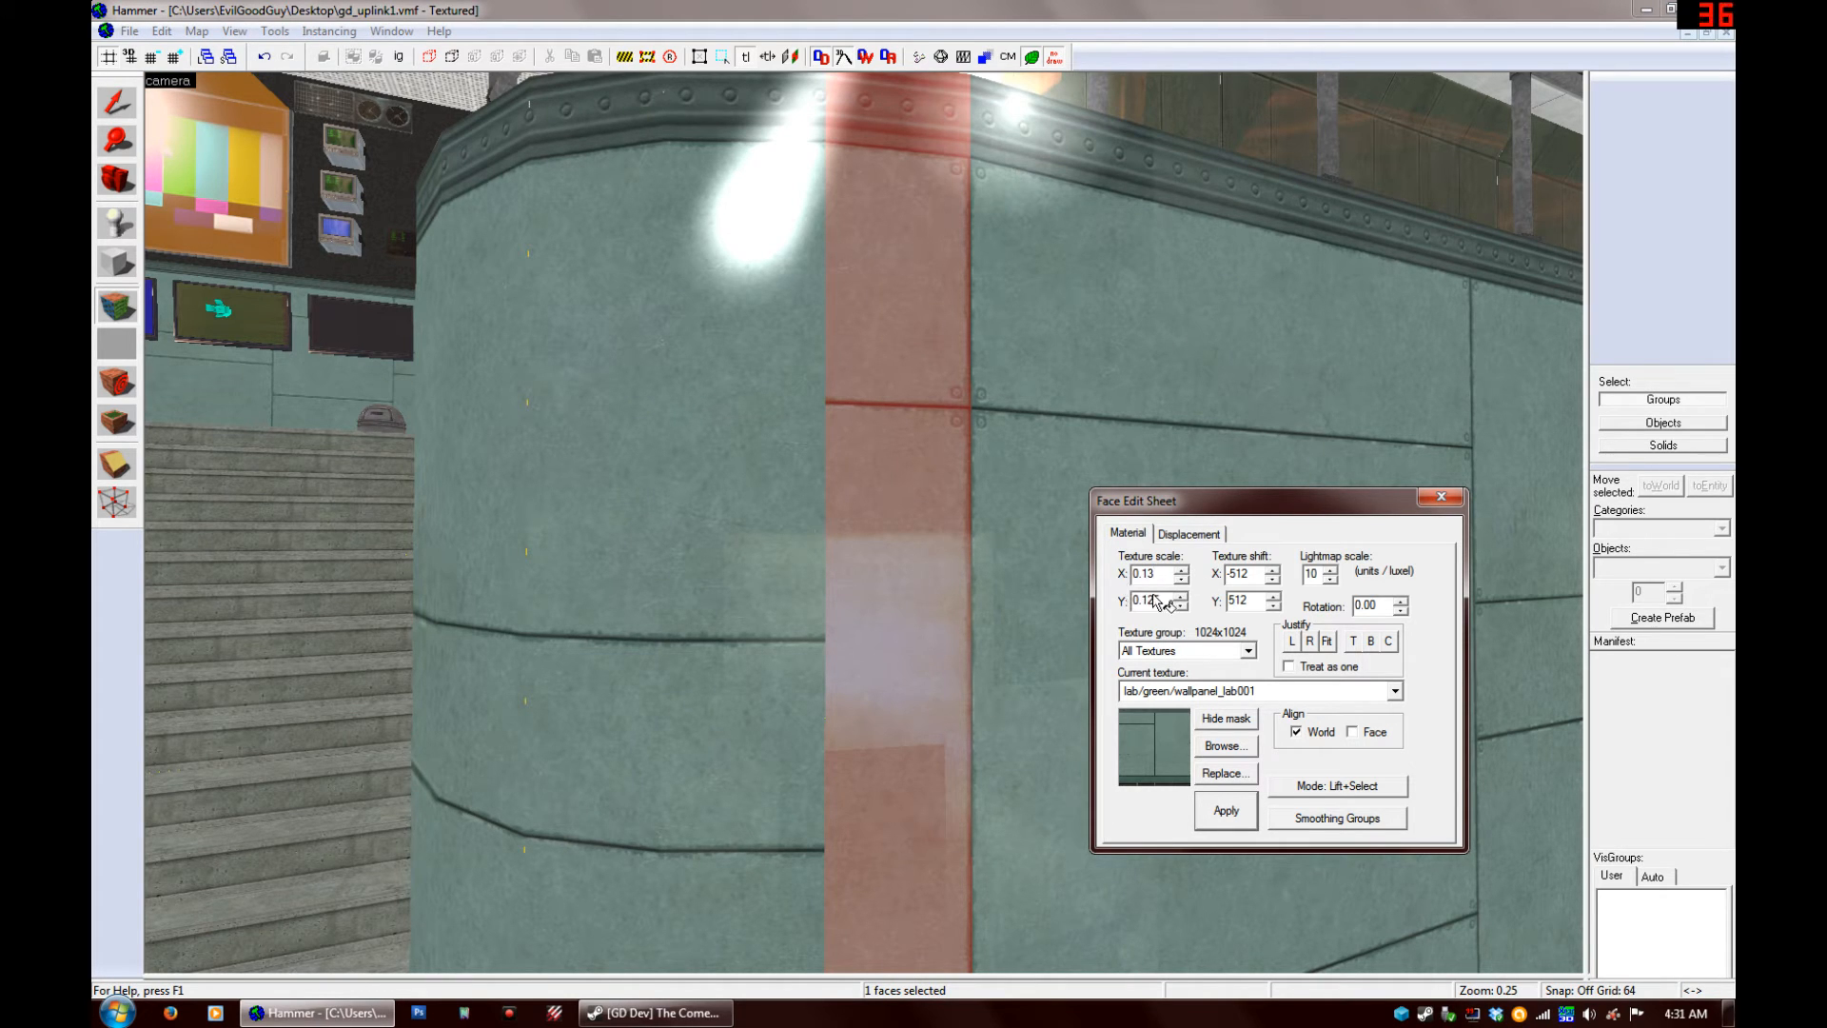
pyautogui.click(1224, 811)
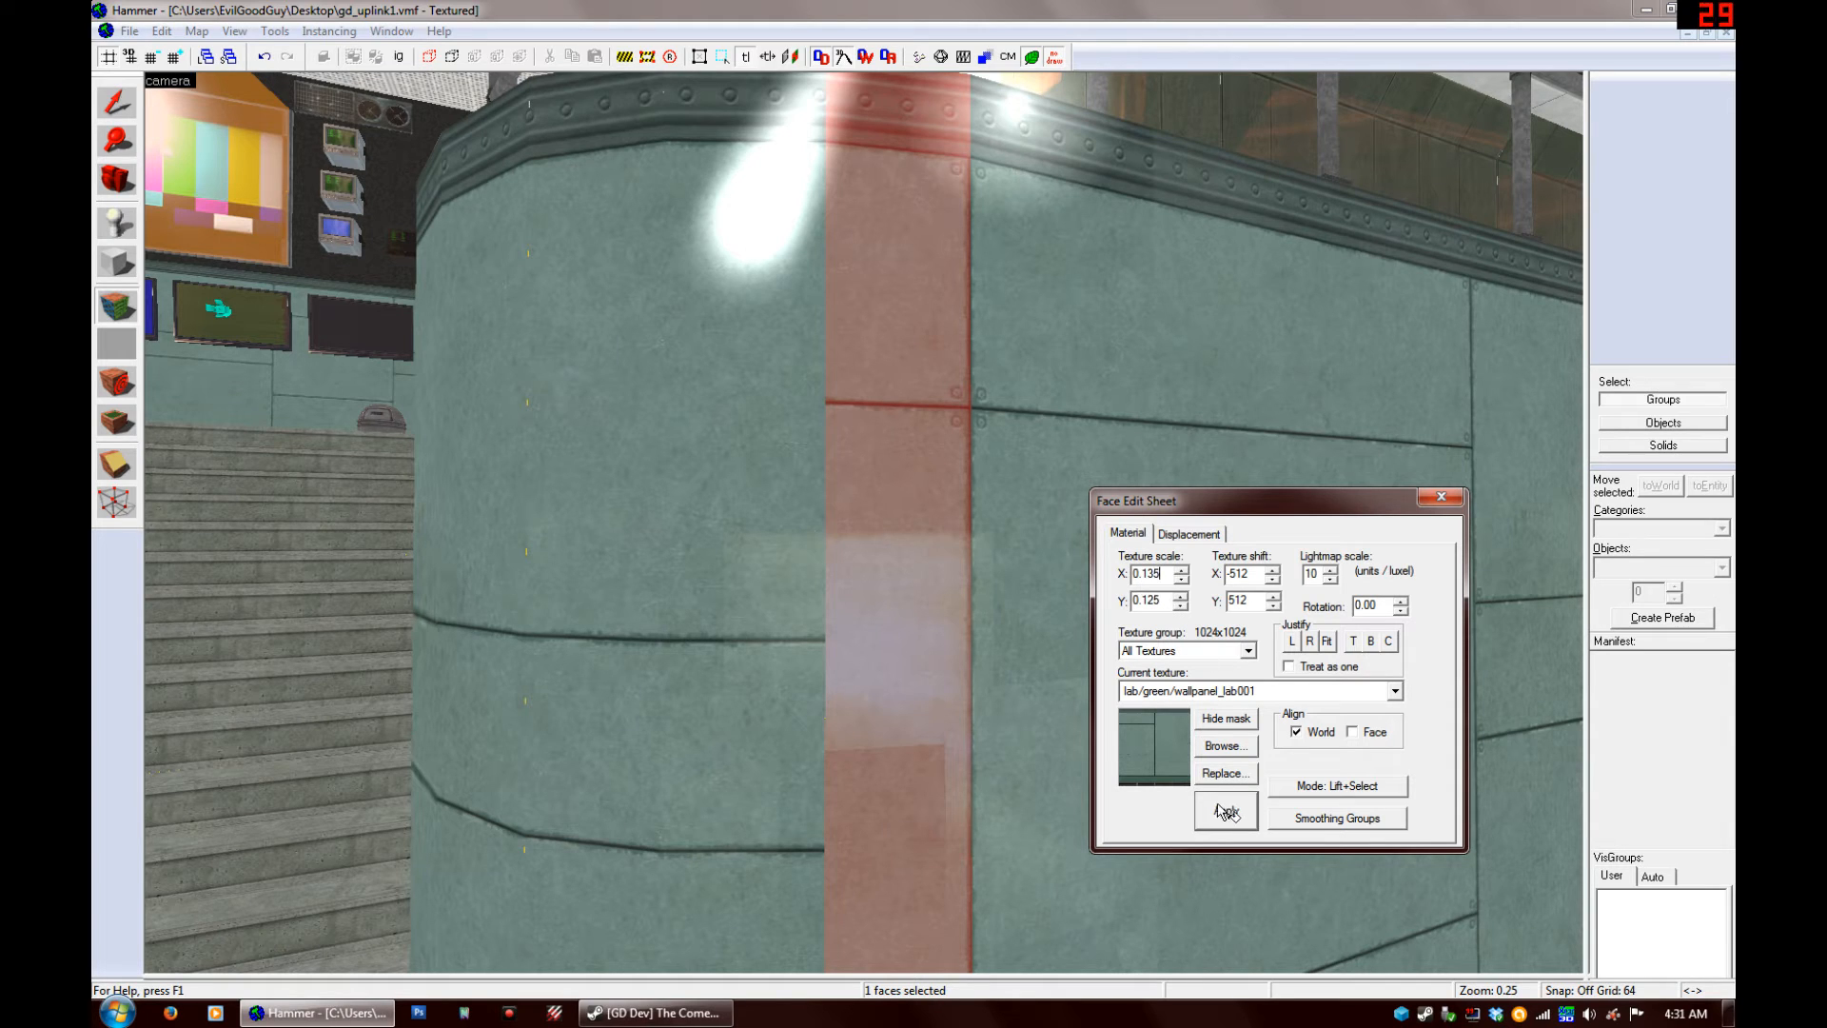
pyautogui.click(1224, 811)
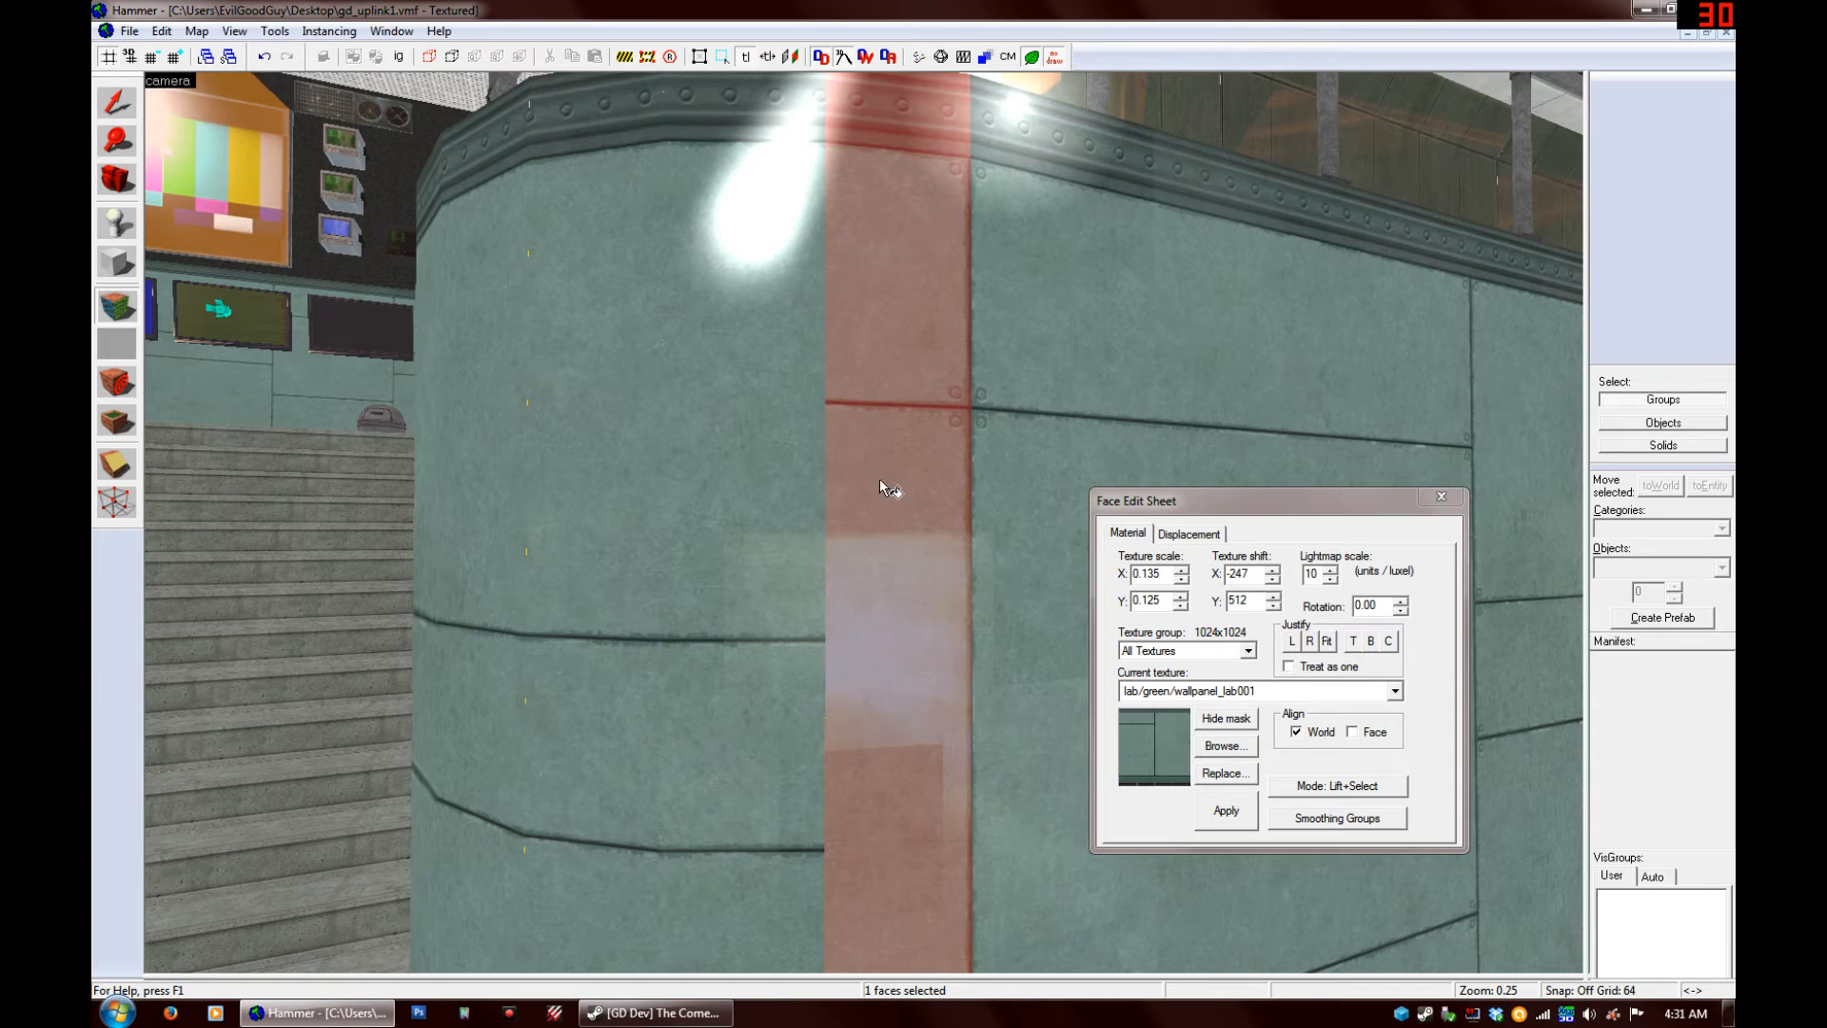
pyautogui.moveTo(865, 386)
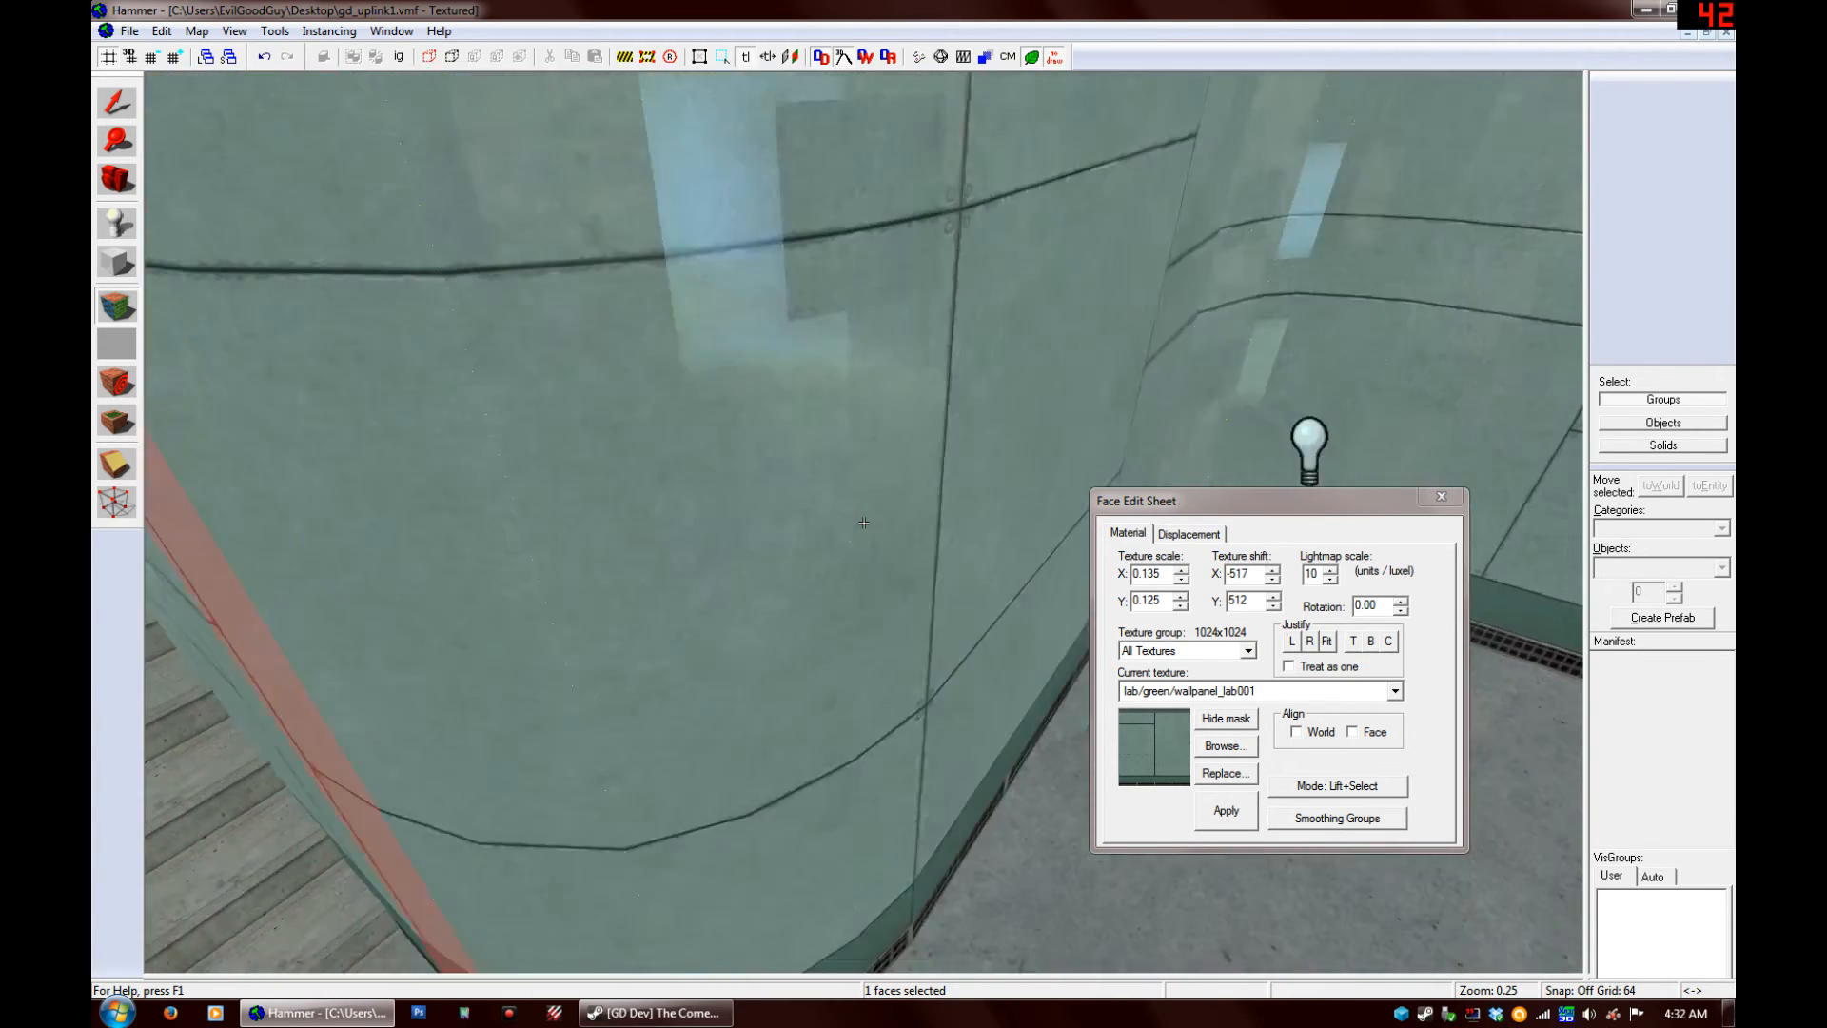
# Select the next two adjacent curved faces to continue the seam alignment
pyautogui.click(1294, 731)
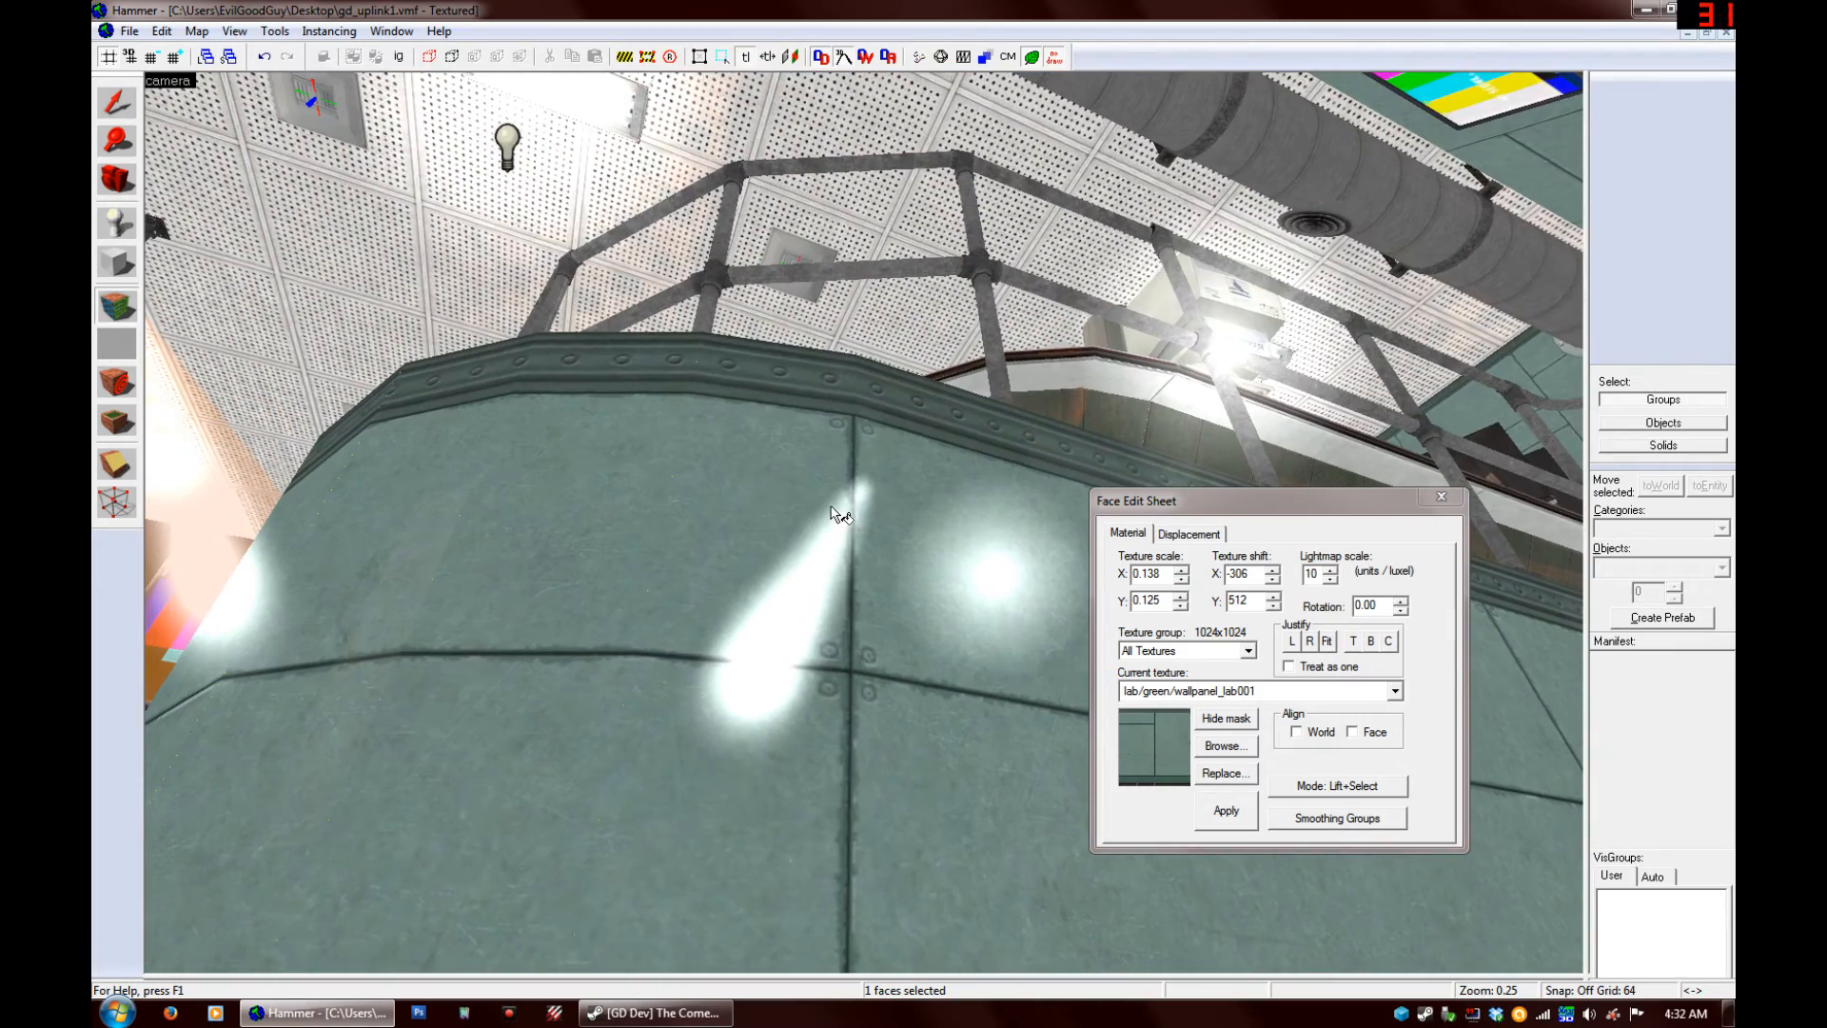
pyautogui.click(1297, 731)
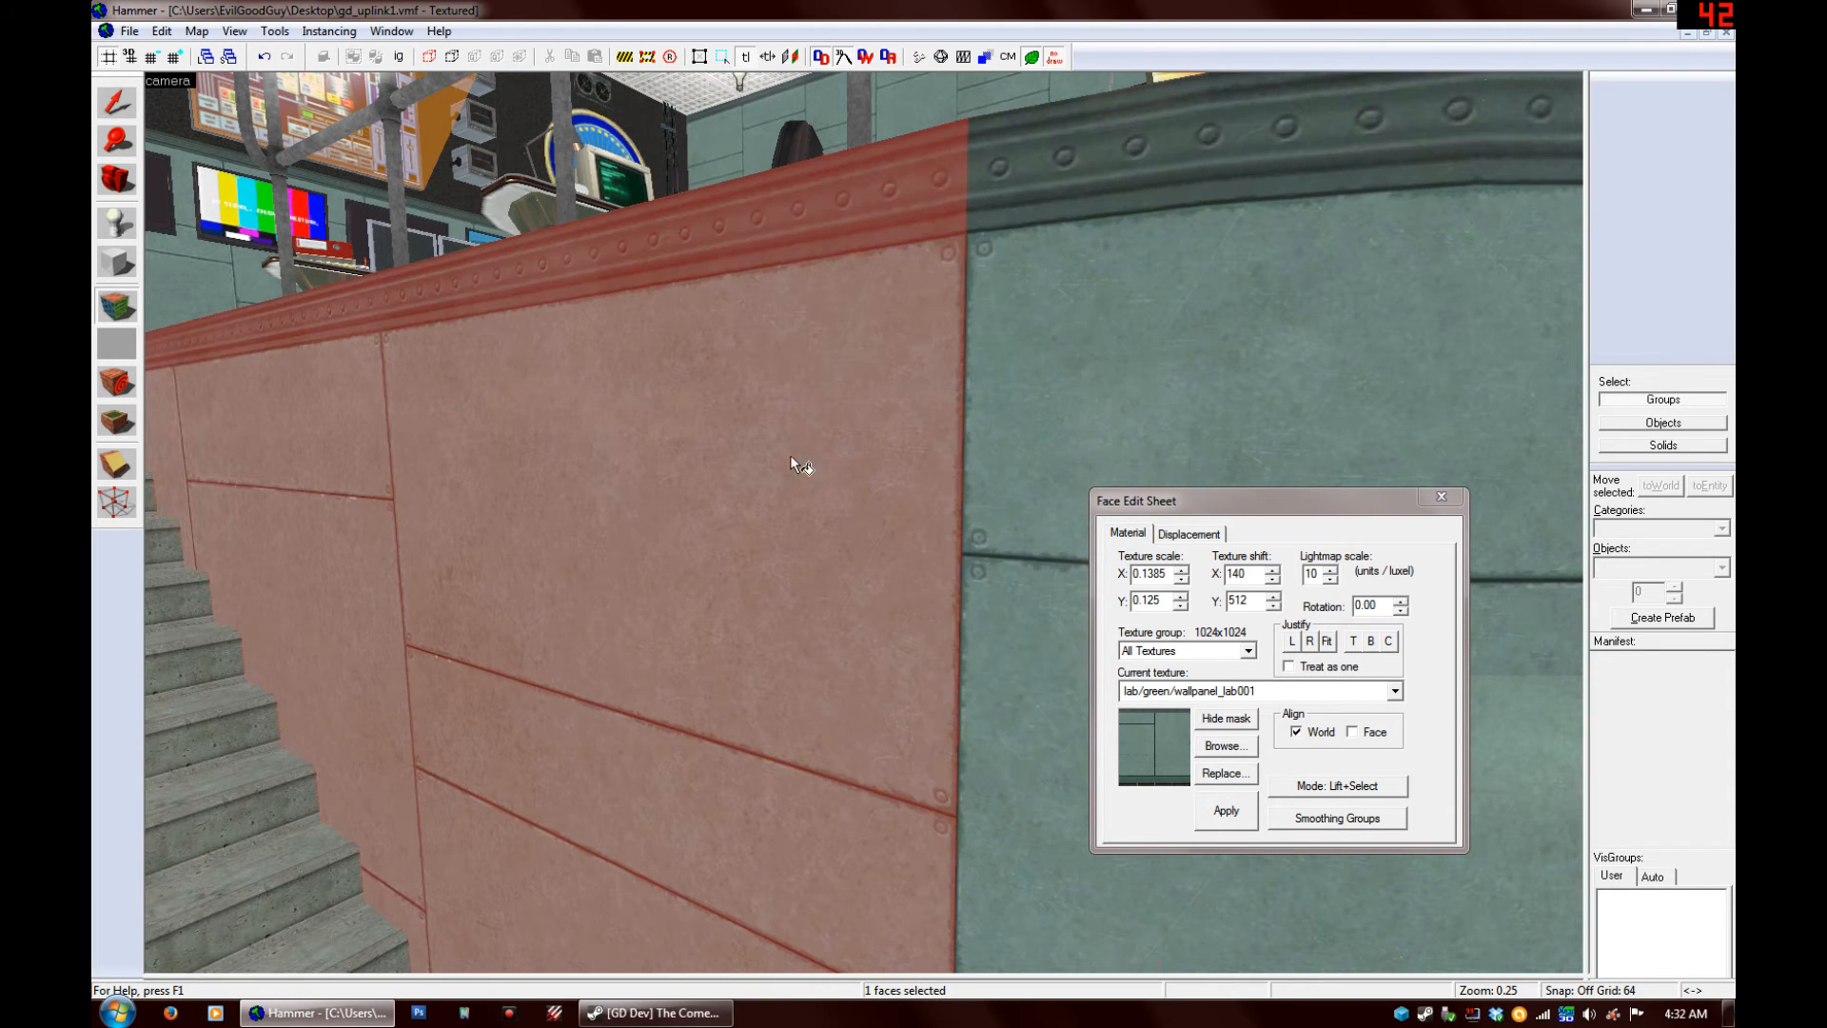
pyautogui.moveTo(787, 495)
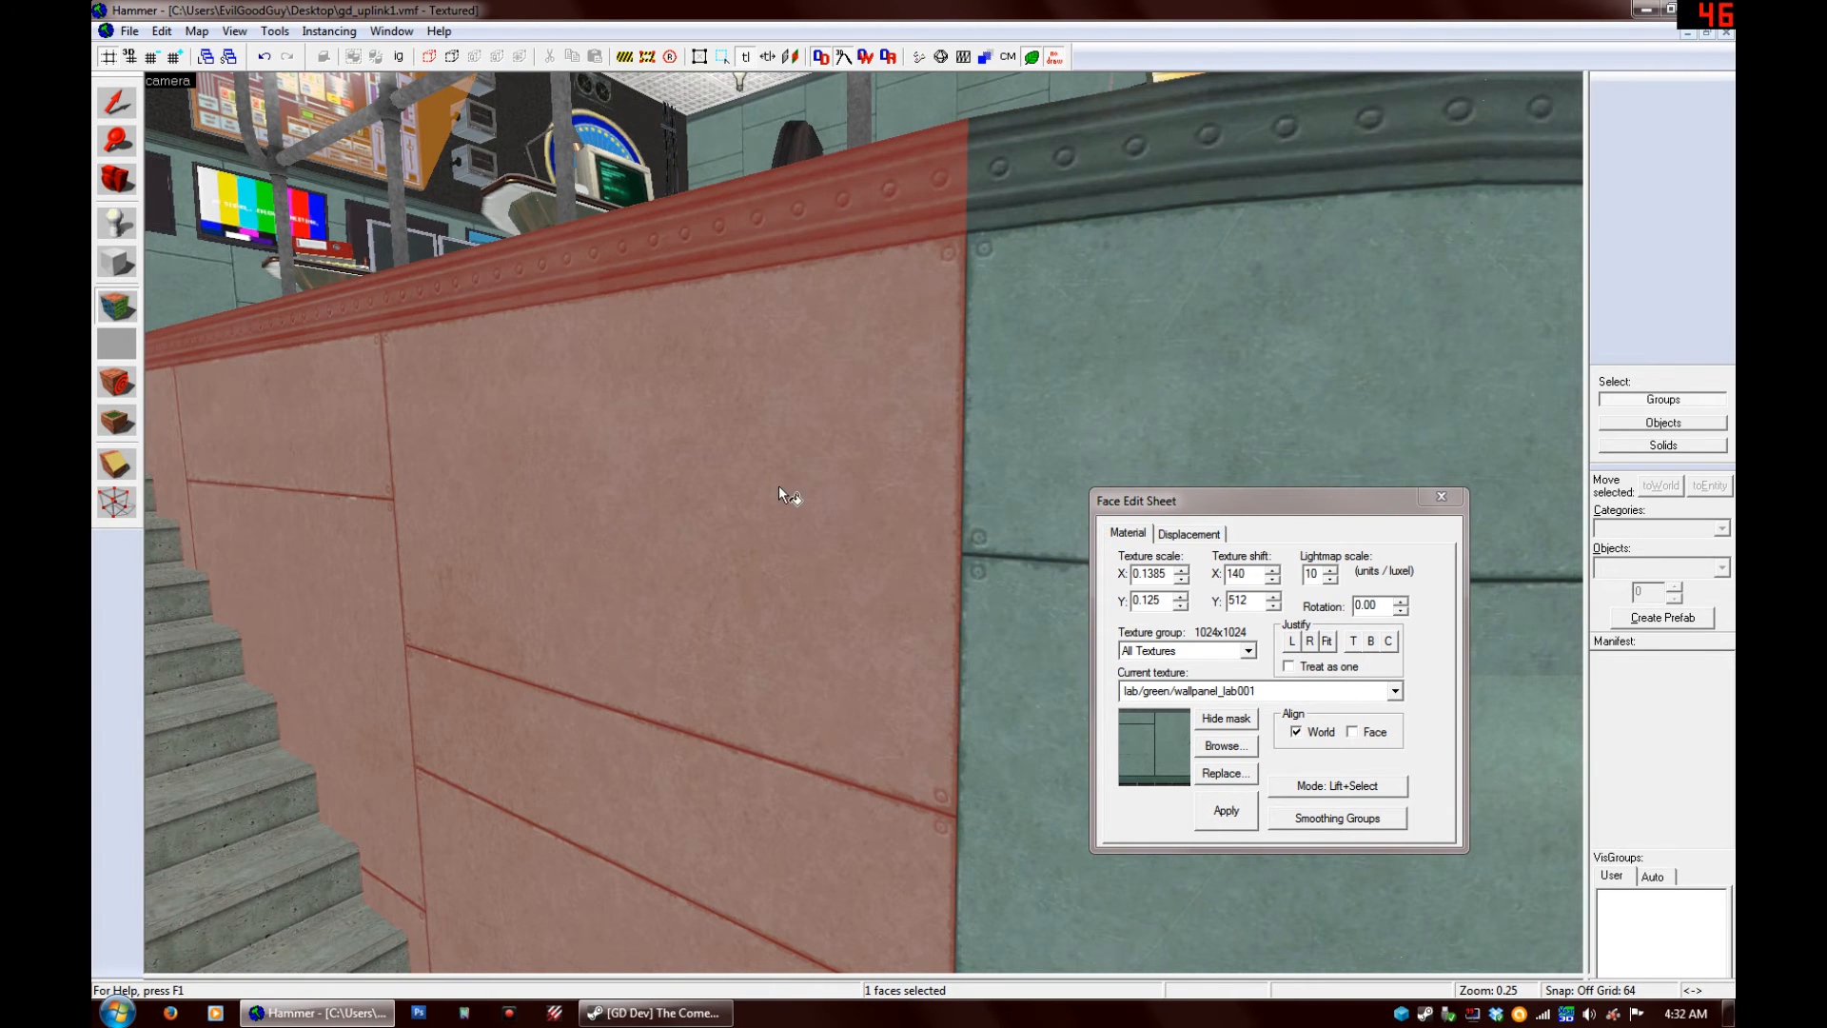
# Give the flat wall beside the stairs face alignment at scale 0.125 with X shift 384
pyautogui.click(1354, 731)
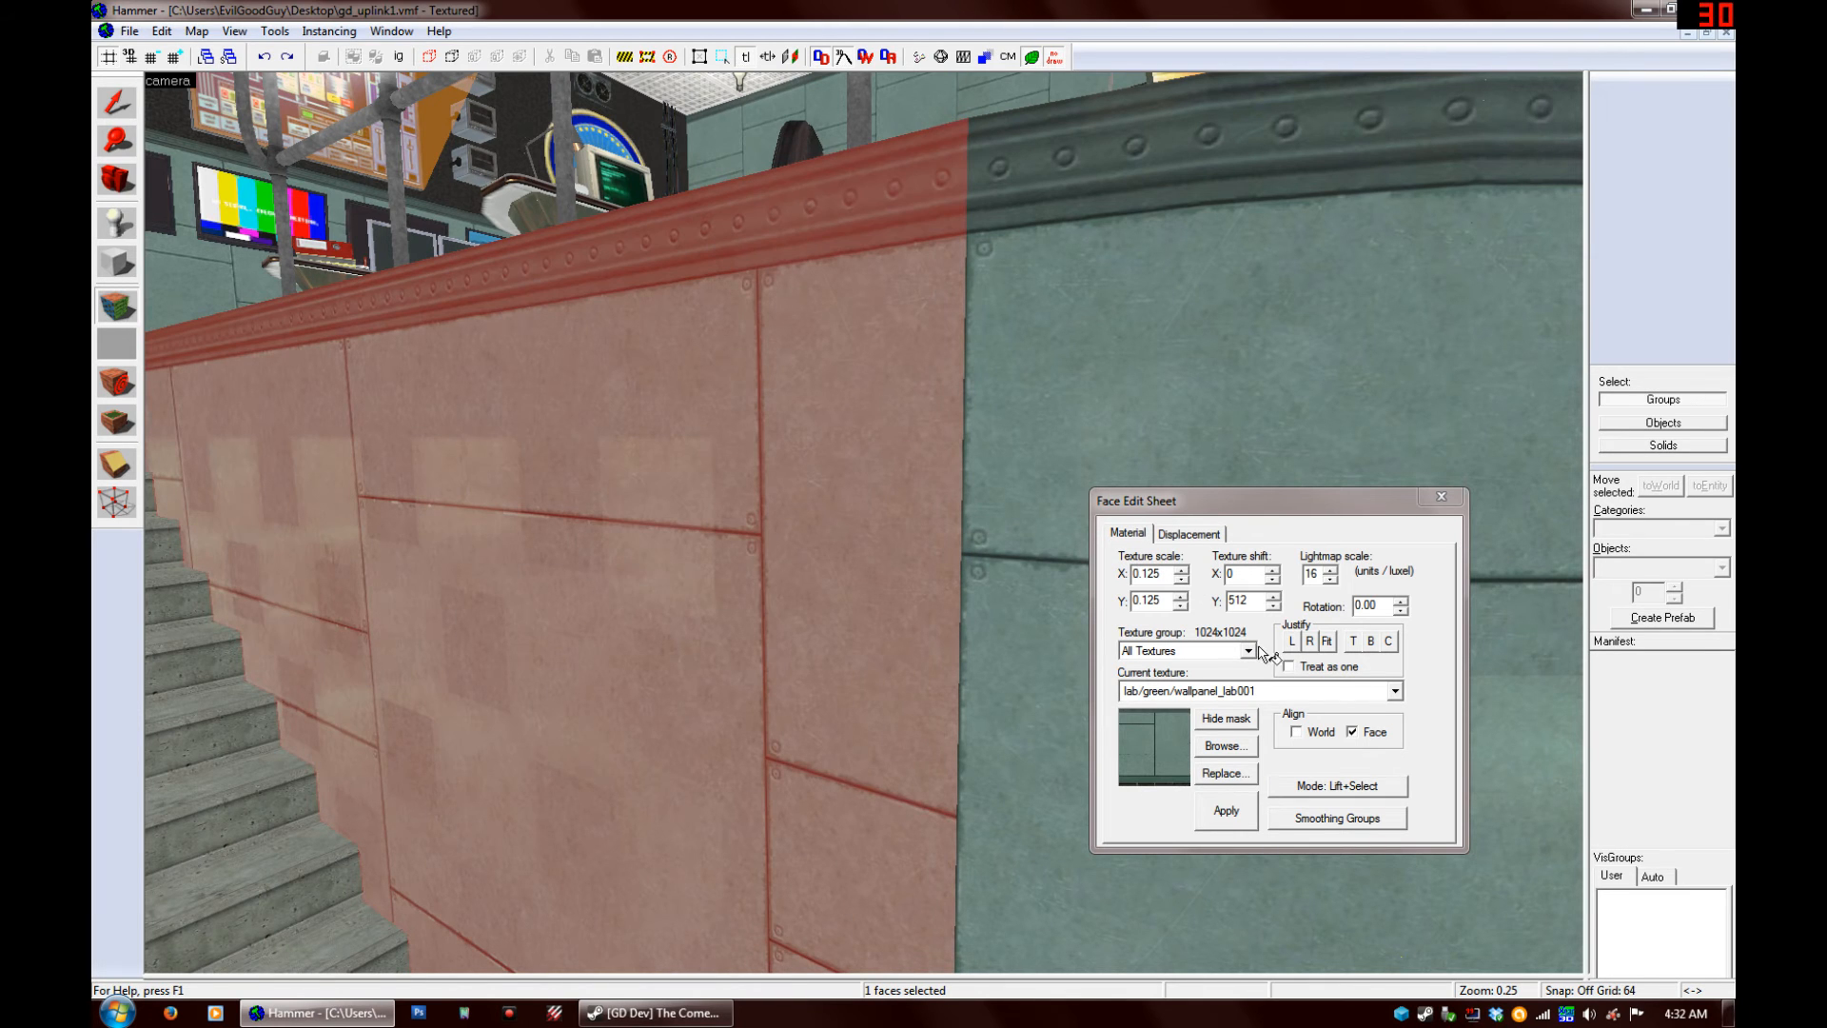
pyautogui.click(1324, 641)
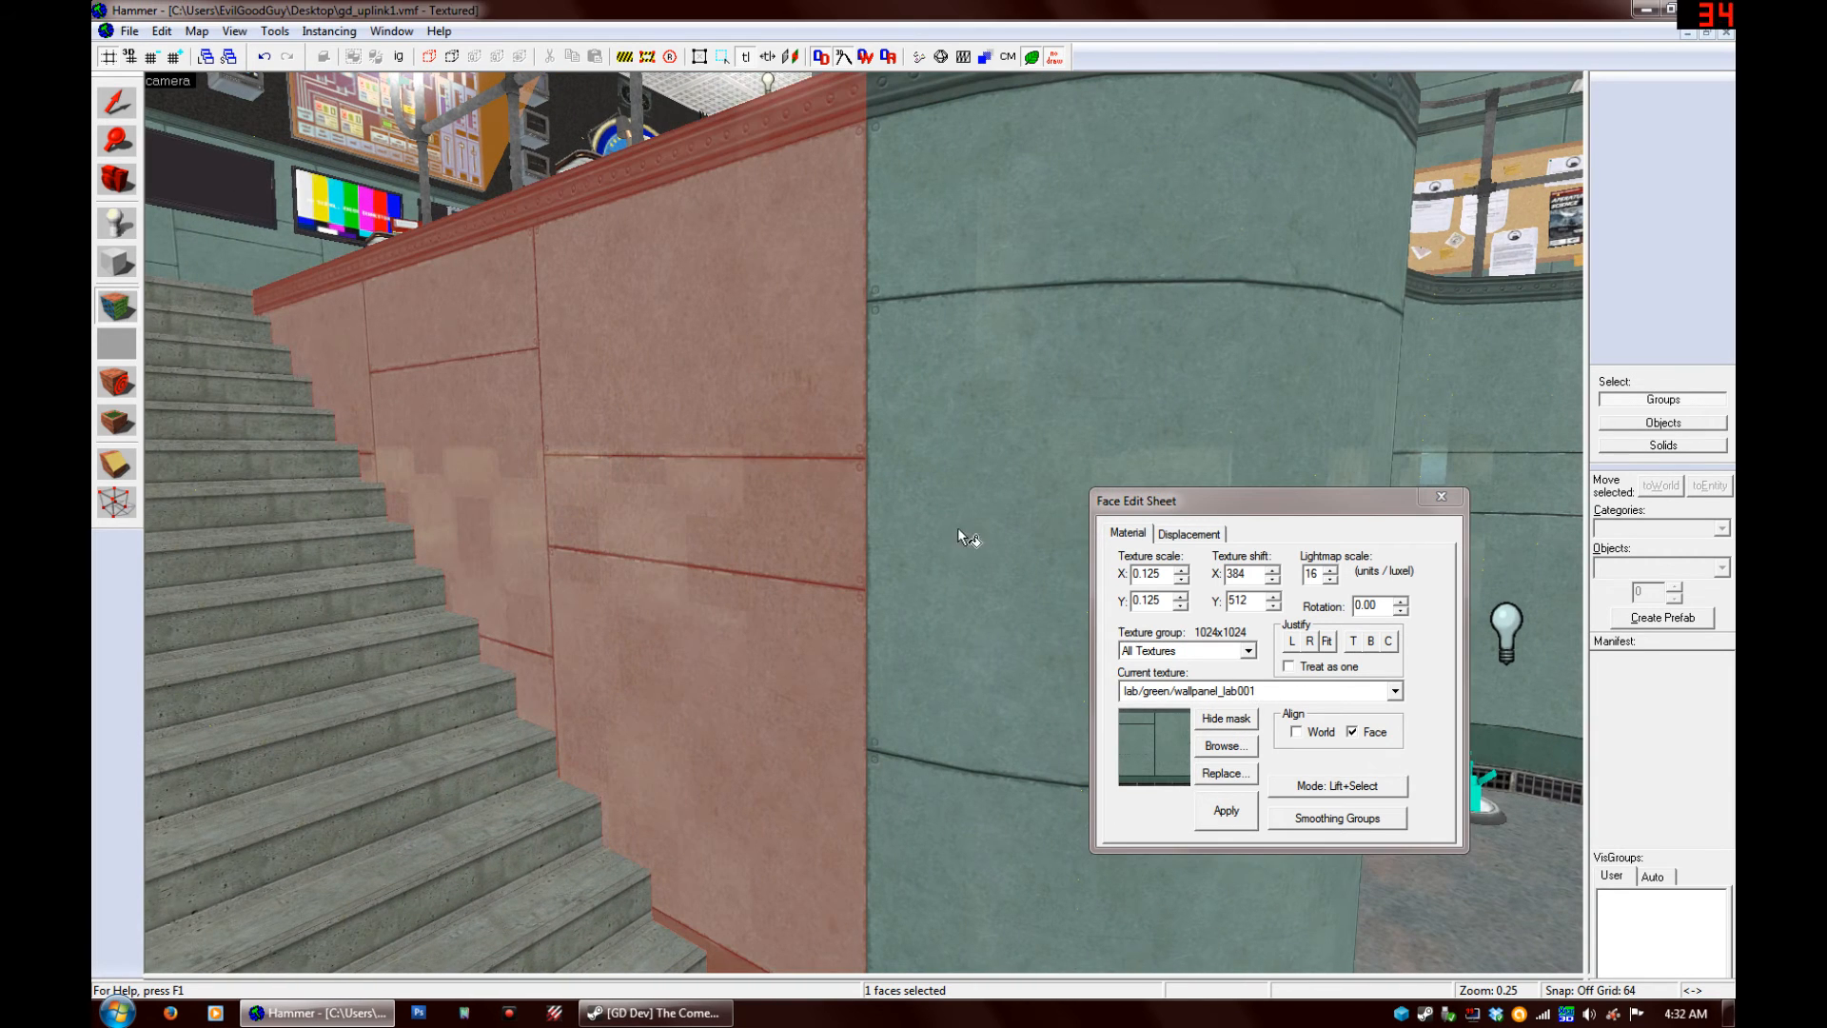
pyautogui.moveTo(857, 548)
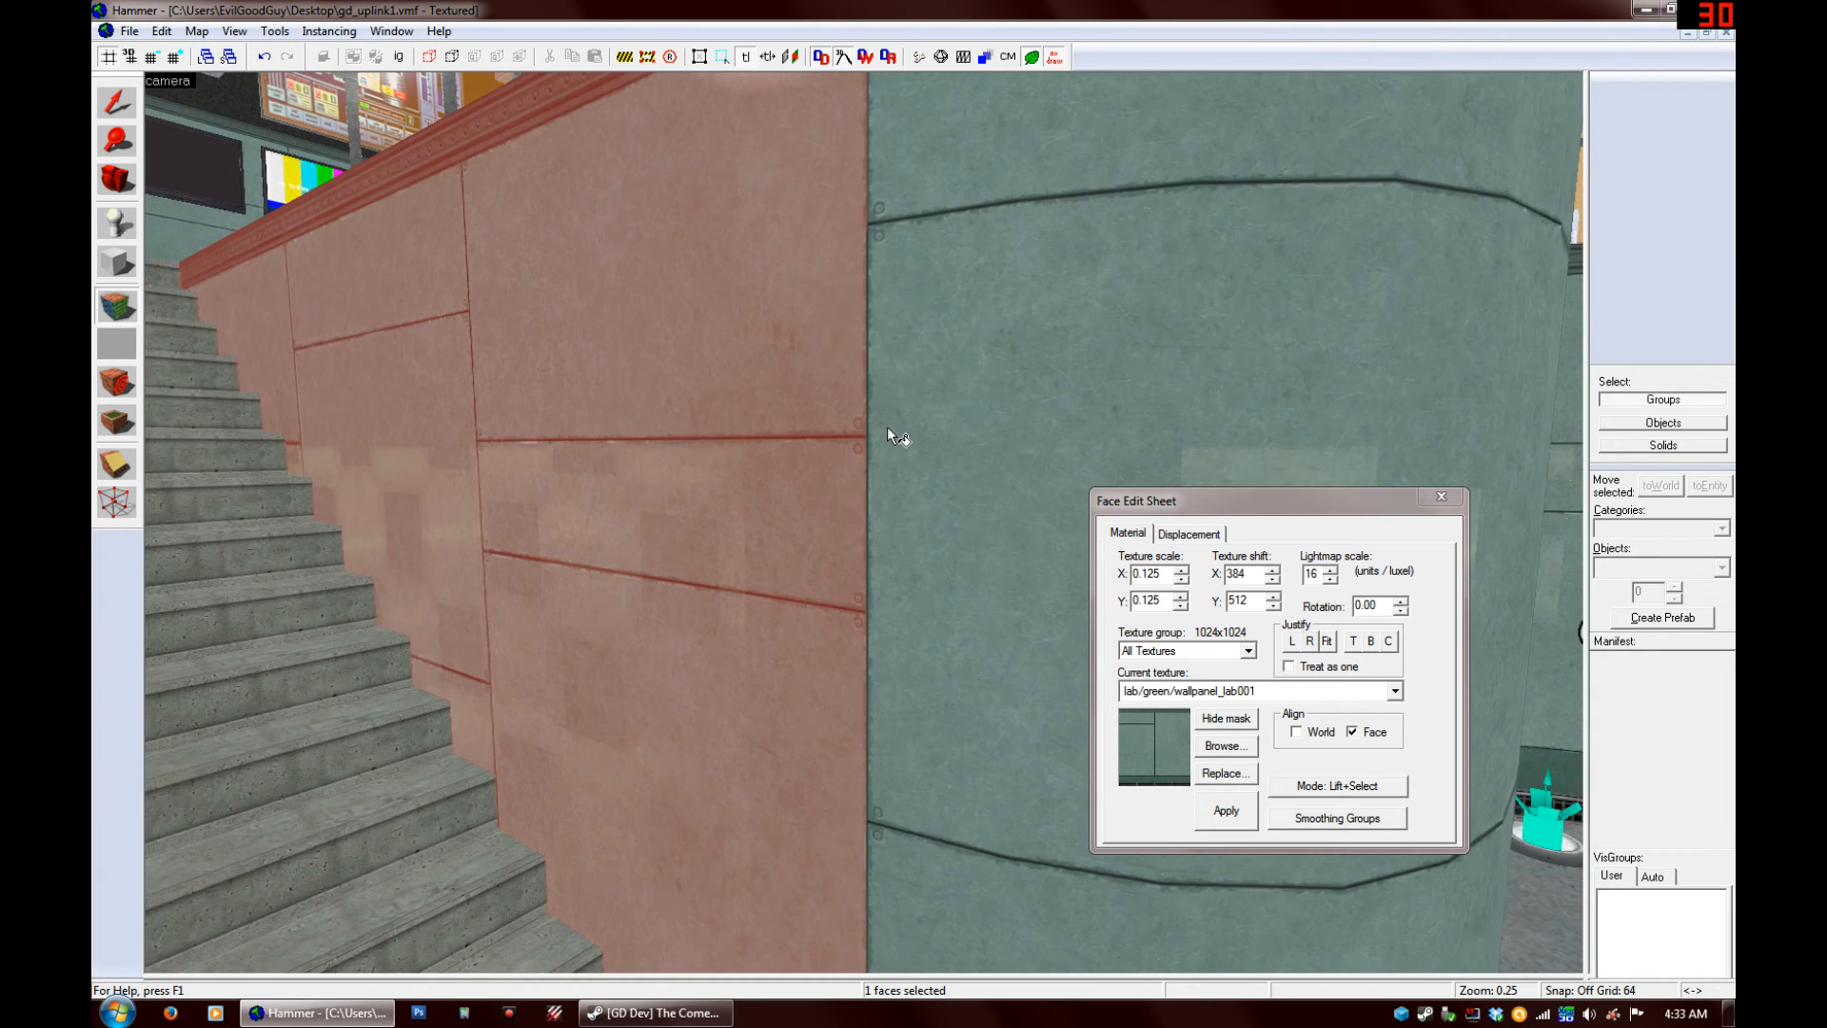
# Select the narrow face where the curve begins and move the Smoothing Groups window aside
pyautogui.click(1336, 817)
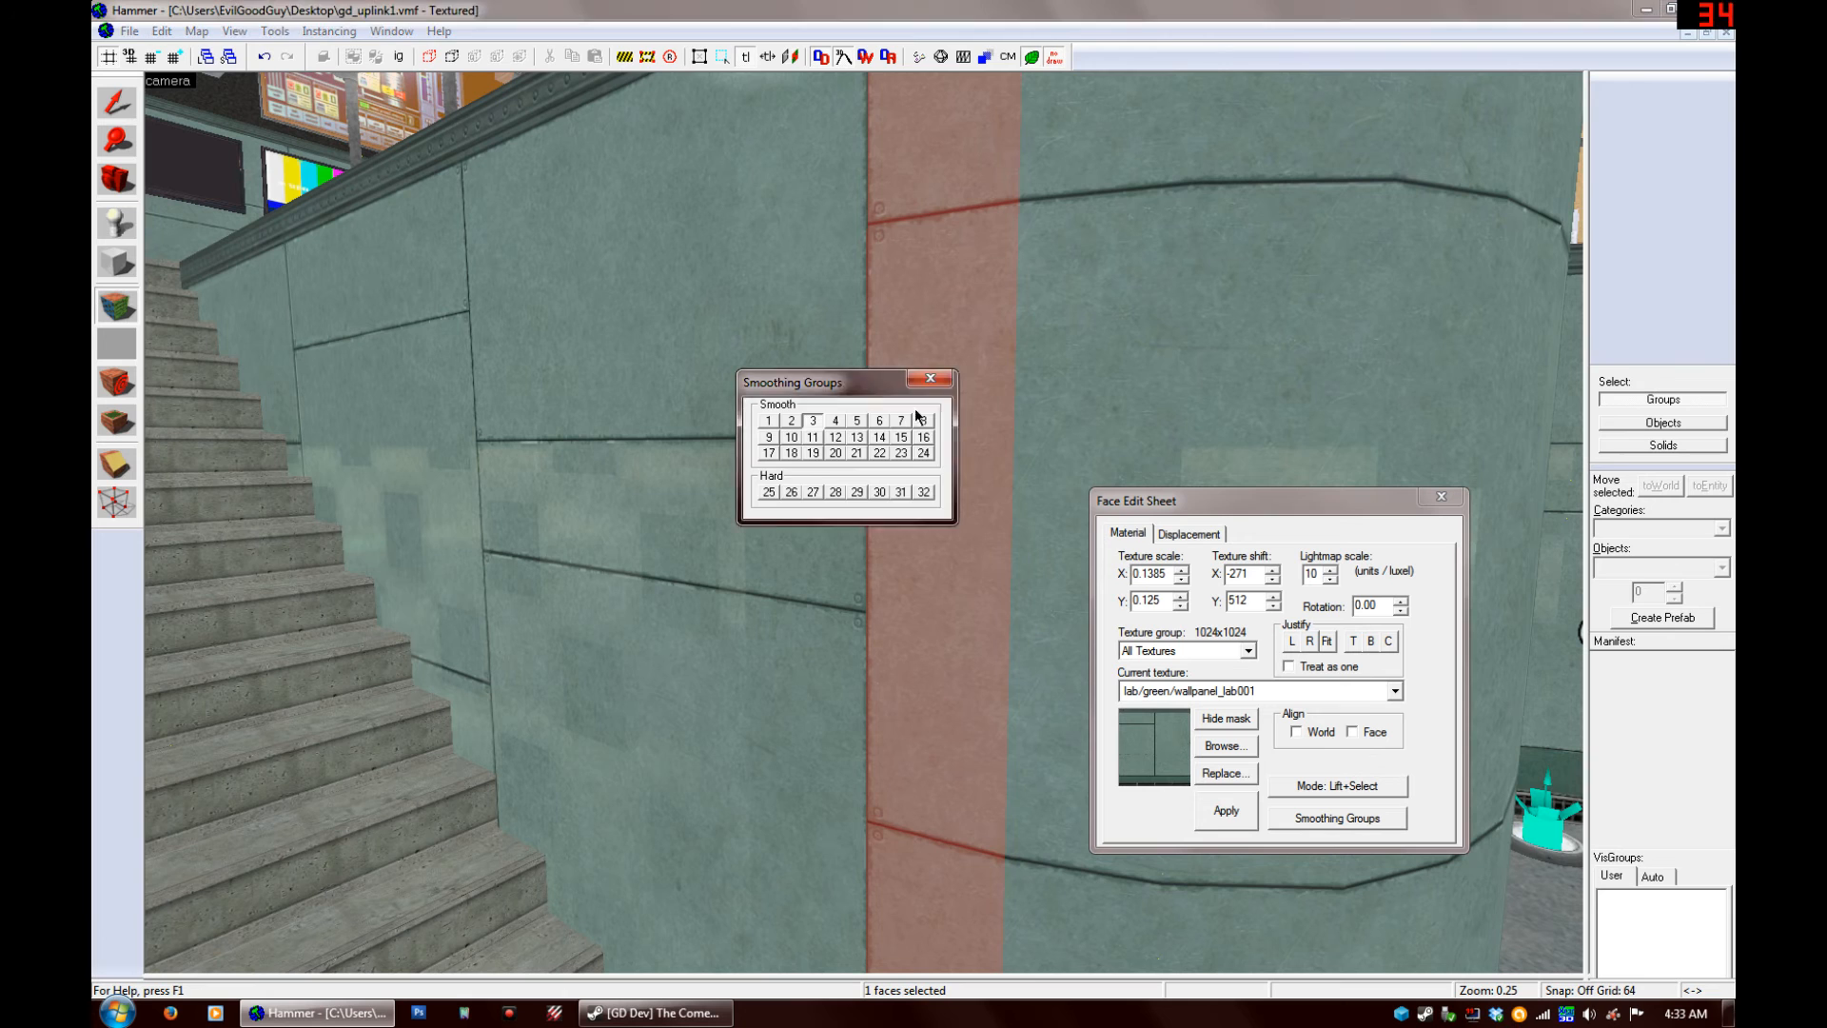
pyautogui.moveTo(792, 382); pyautogui.dragTo(979, 489)
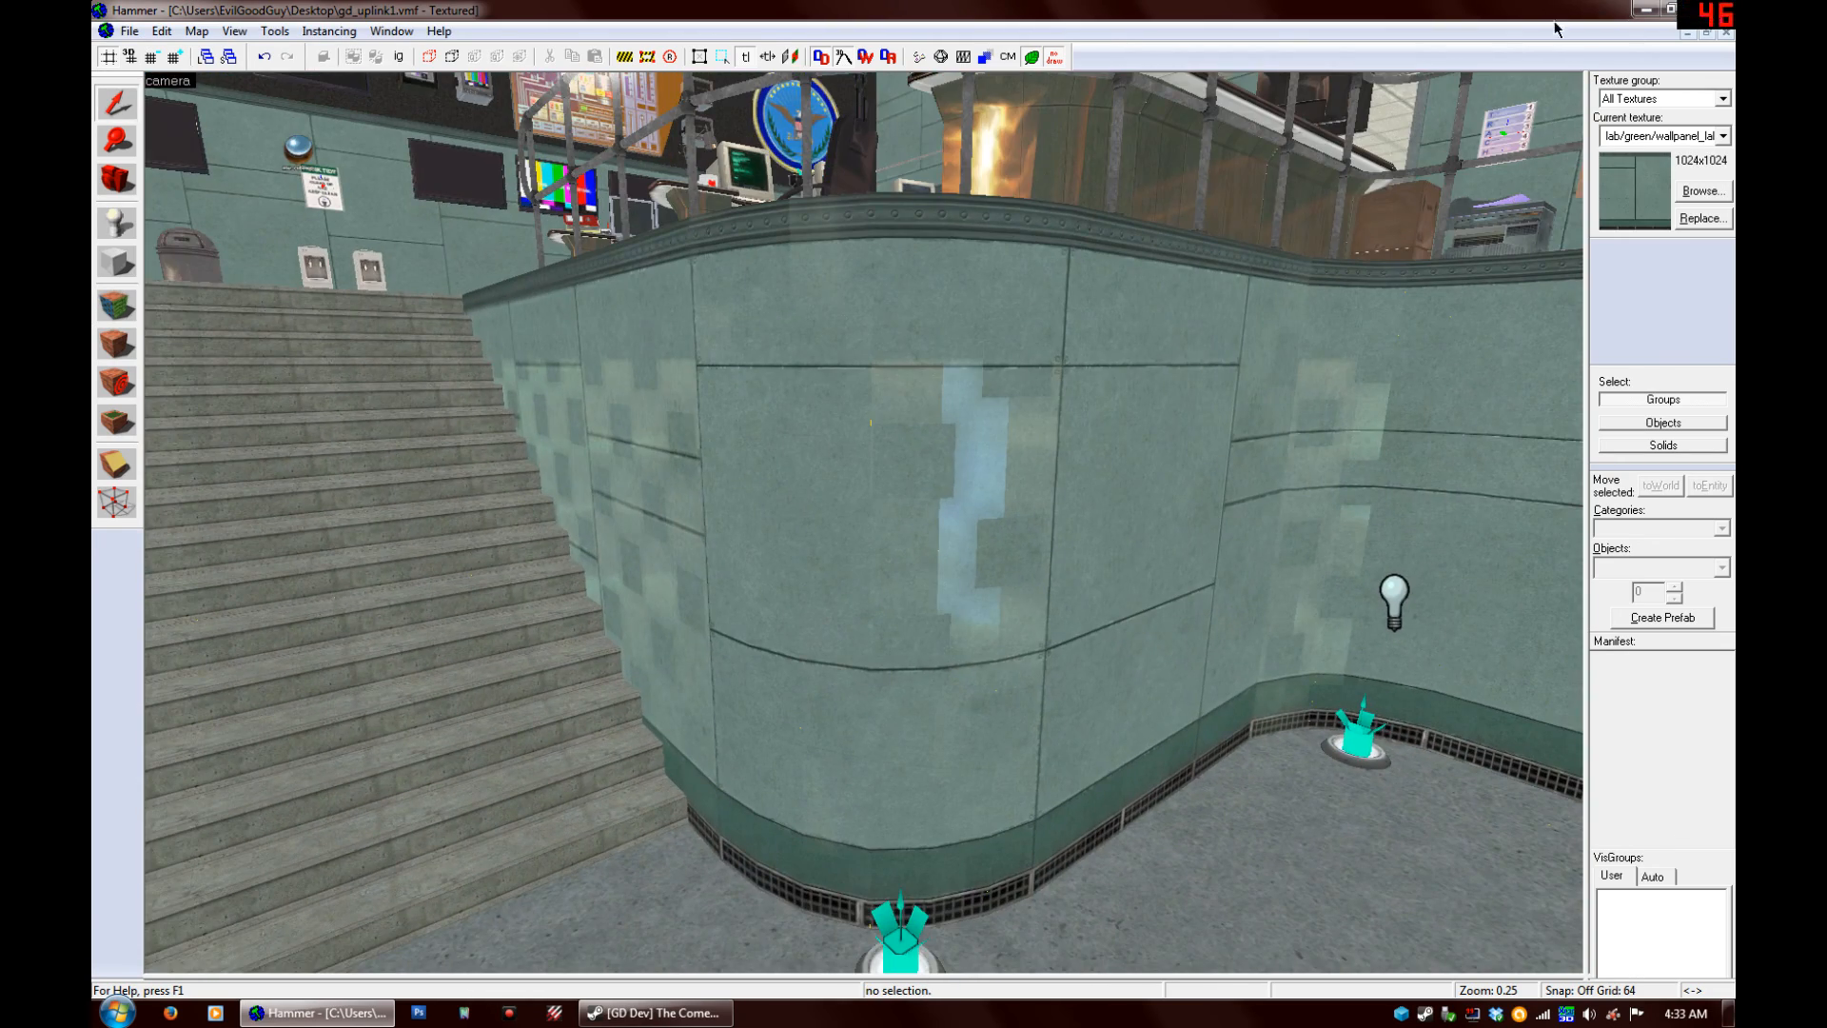
# Minimize Hammer and view the smooth_after screenshot in Windows Photo Viewer
pyautogui.click(1669, 11)
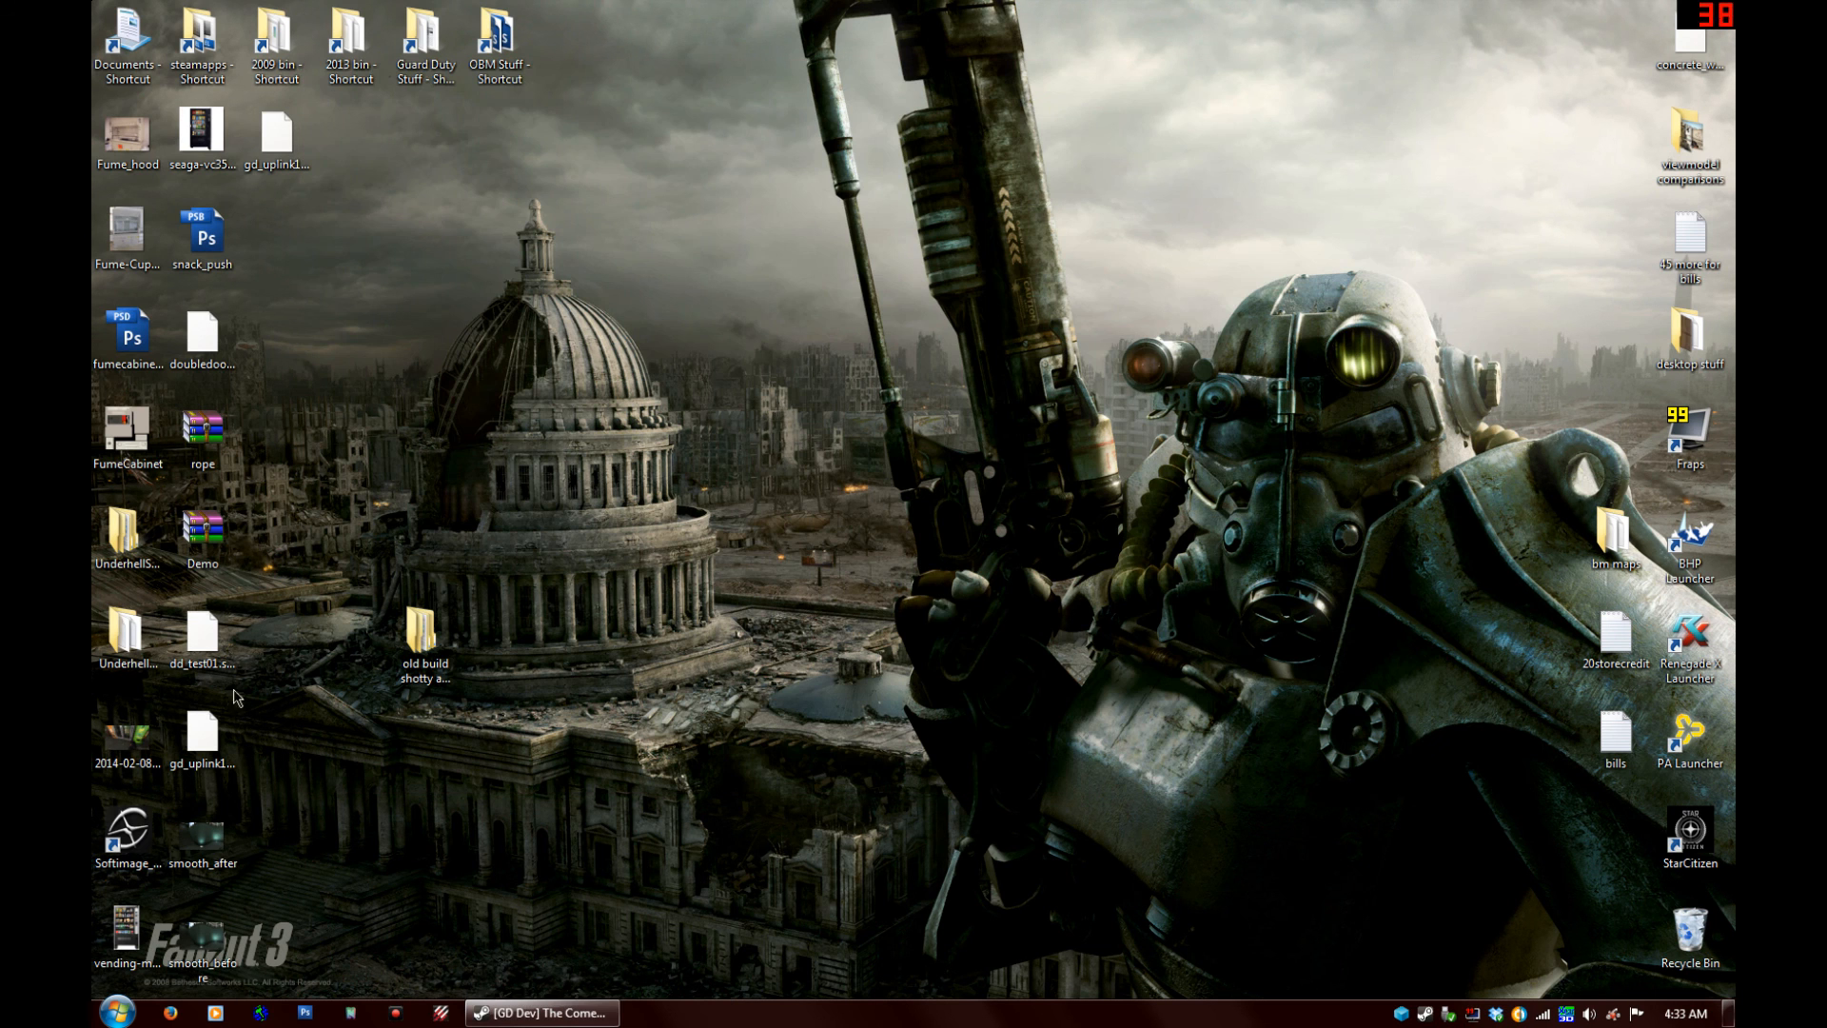
pyautogui.doubleClick(201, 839)
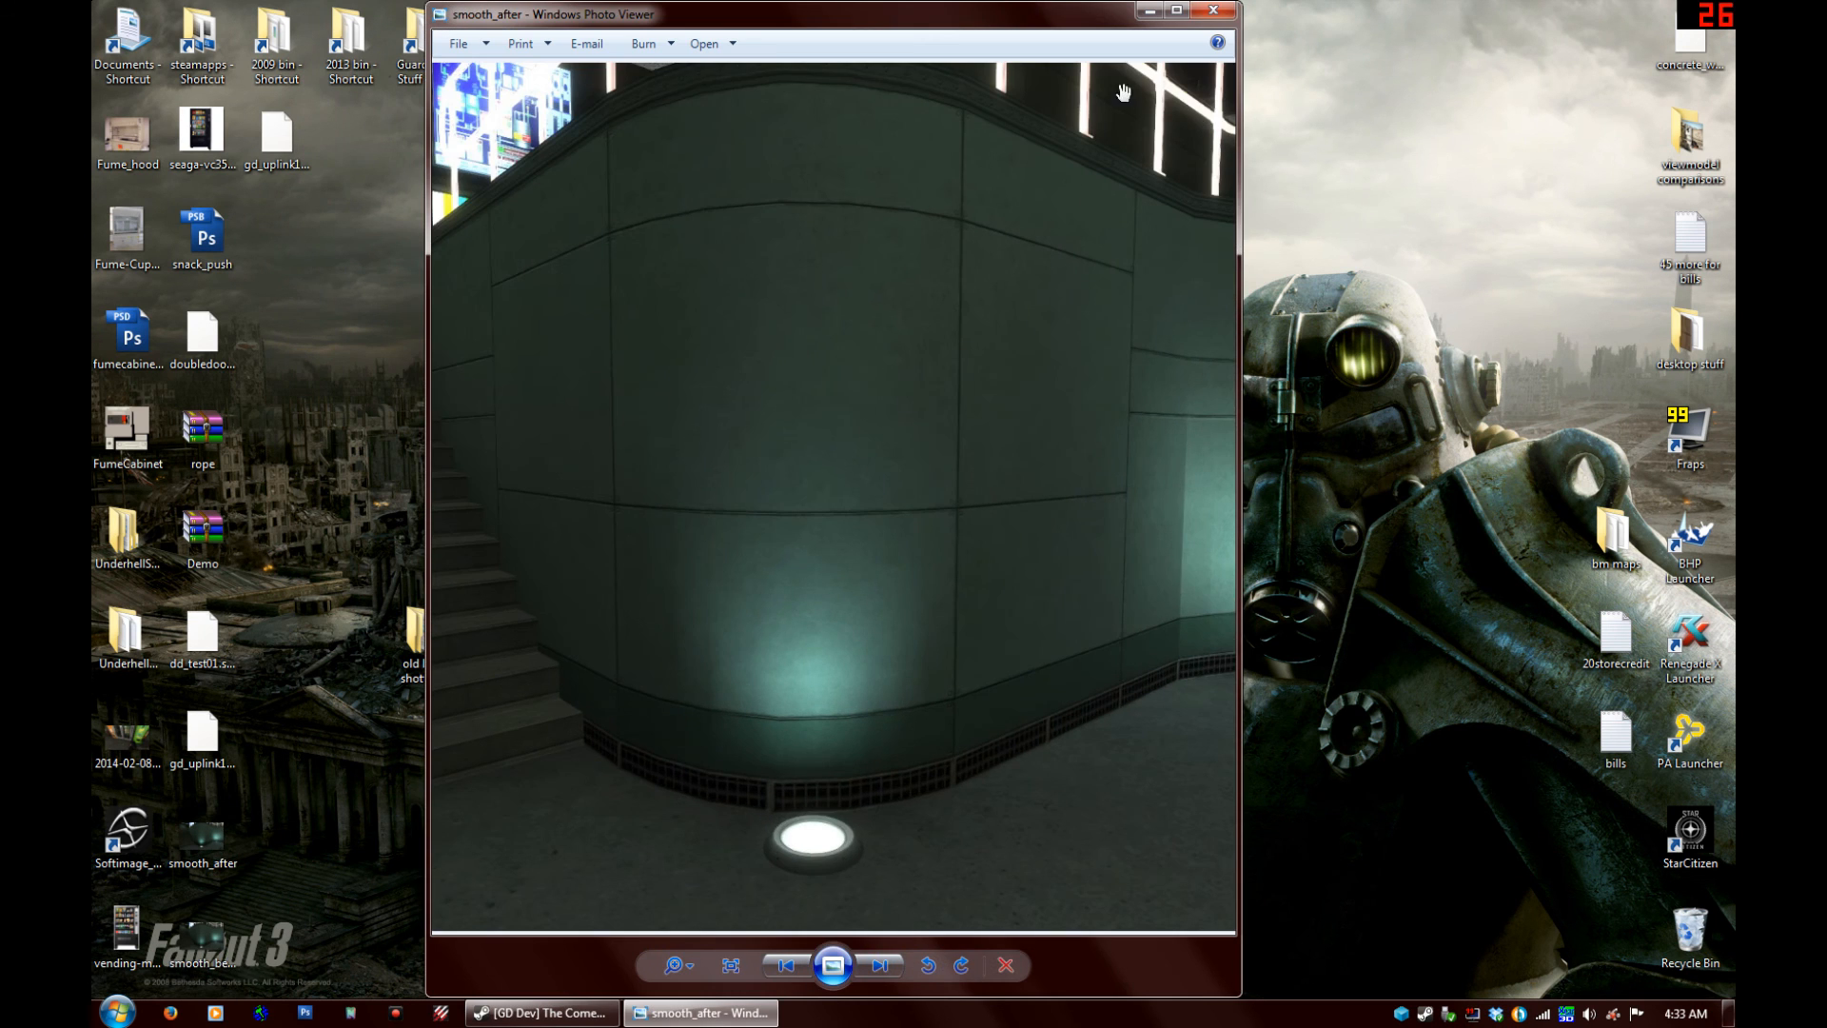